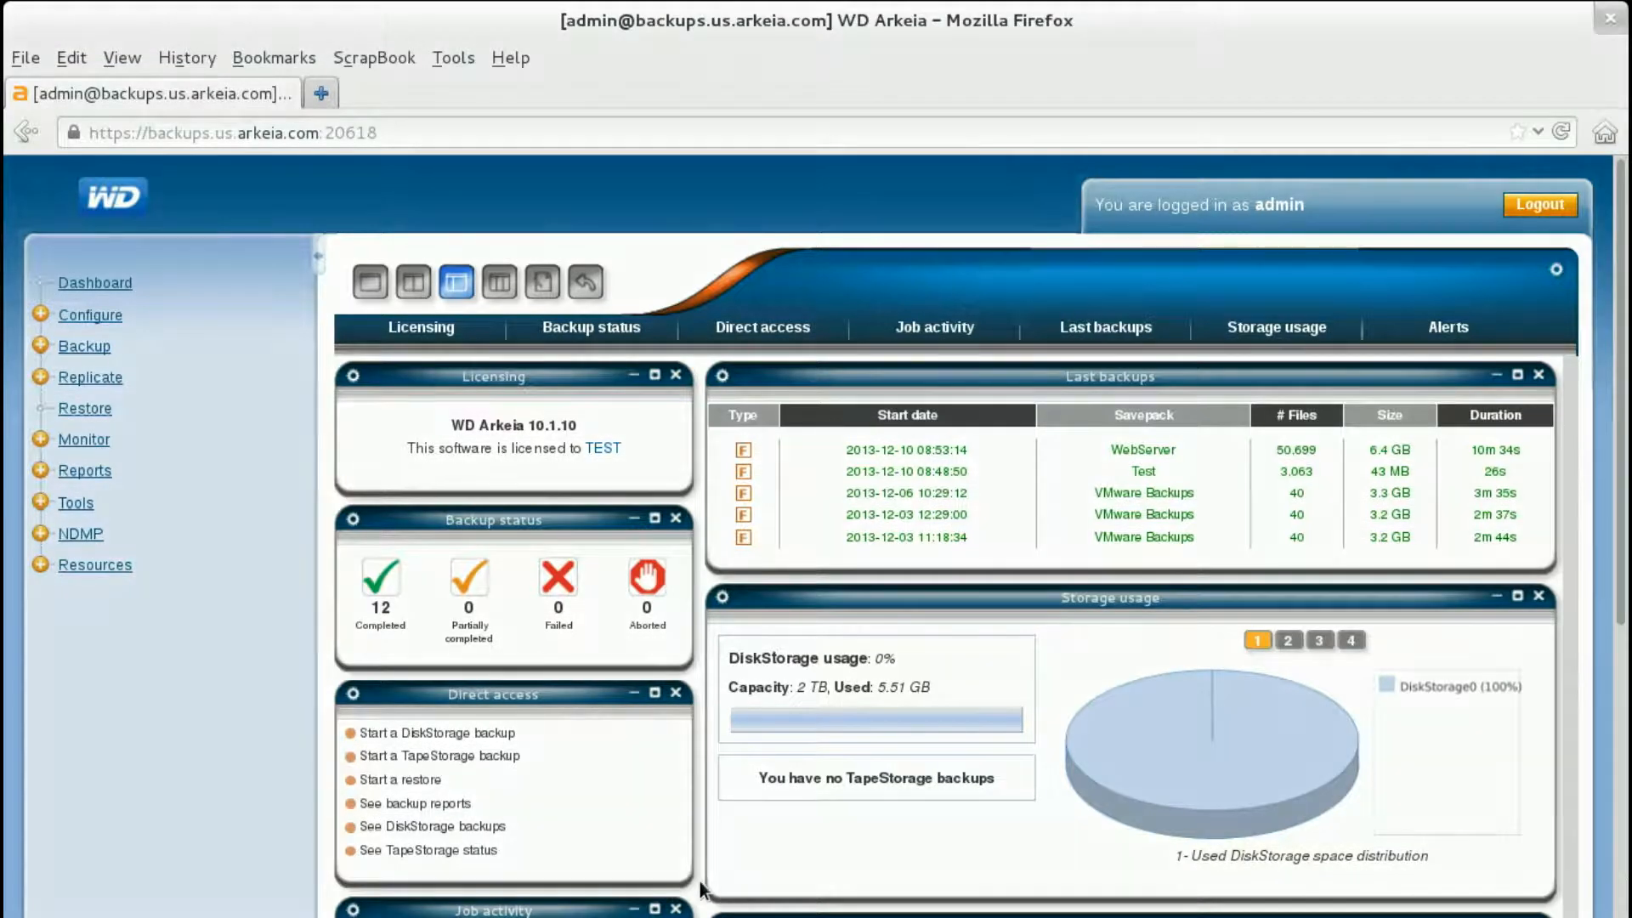
On the Restore page, choose Restore from CloudStorage and continue to the cloud connection list.
{"action": "left_click", "coordinate": [91, 408]}
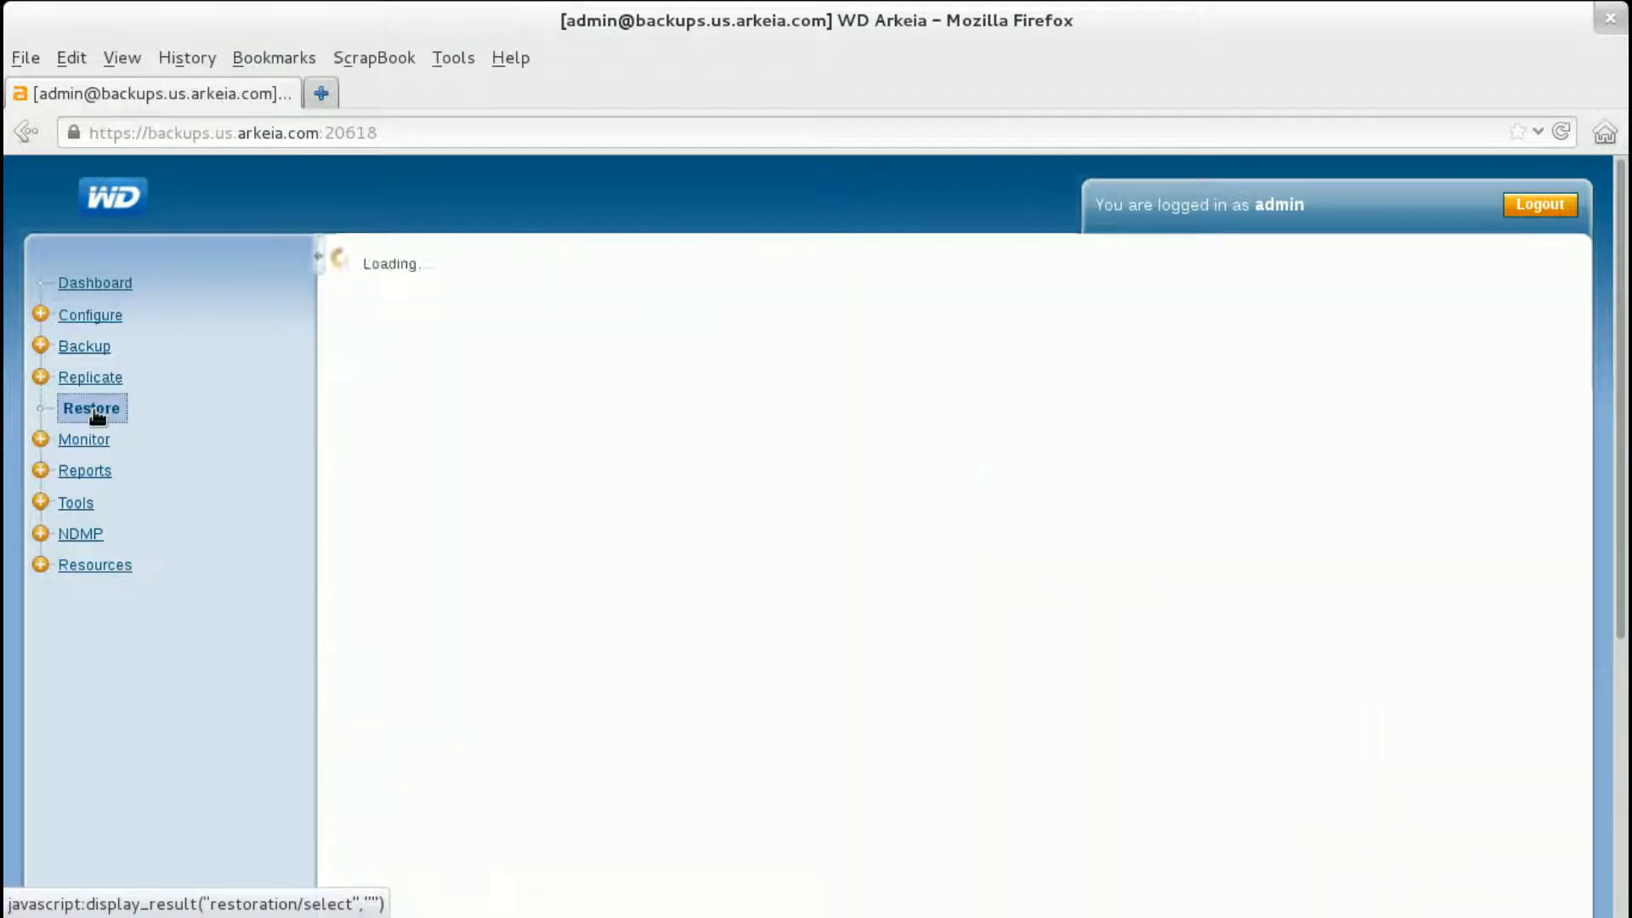
{"action": "left_click", "coordinate": [92, 407]}
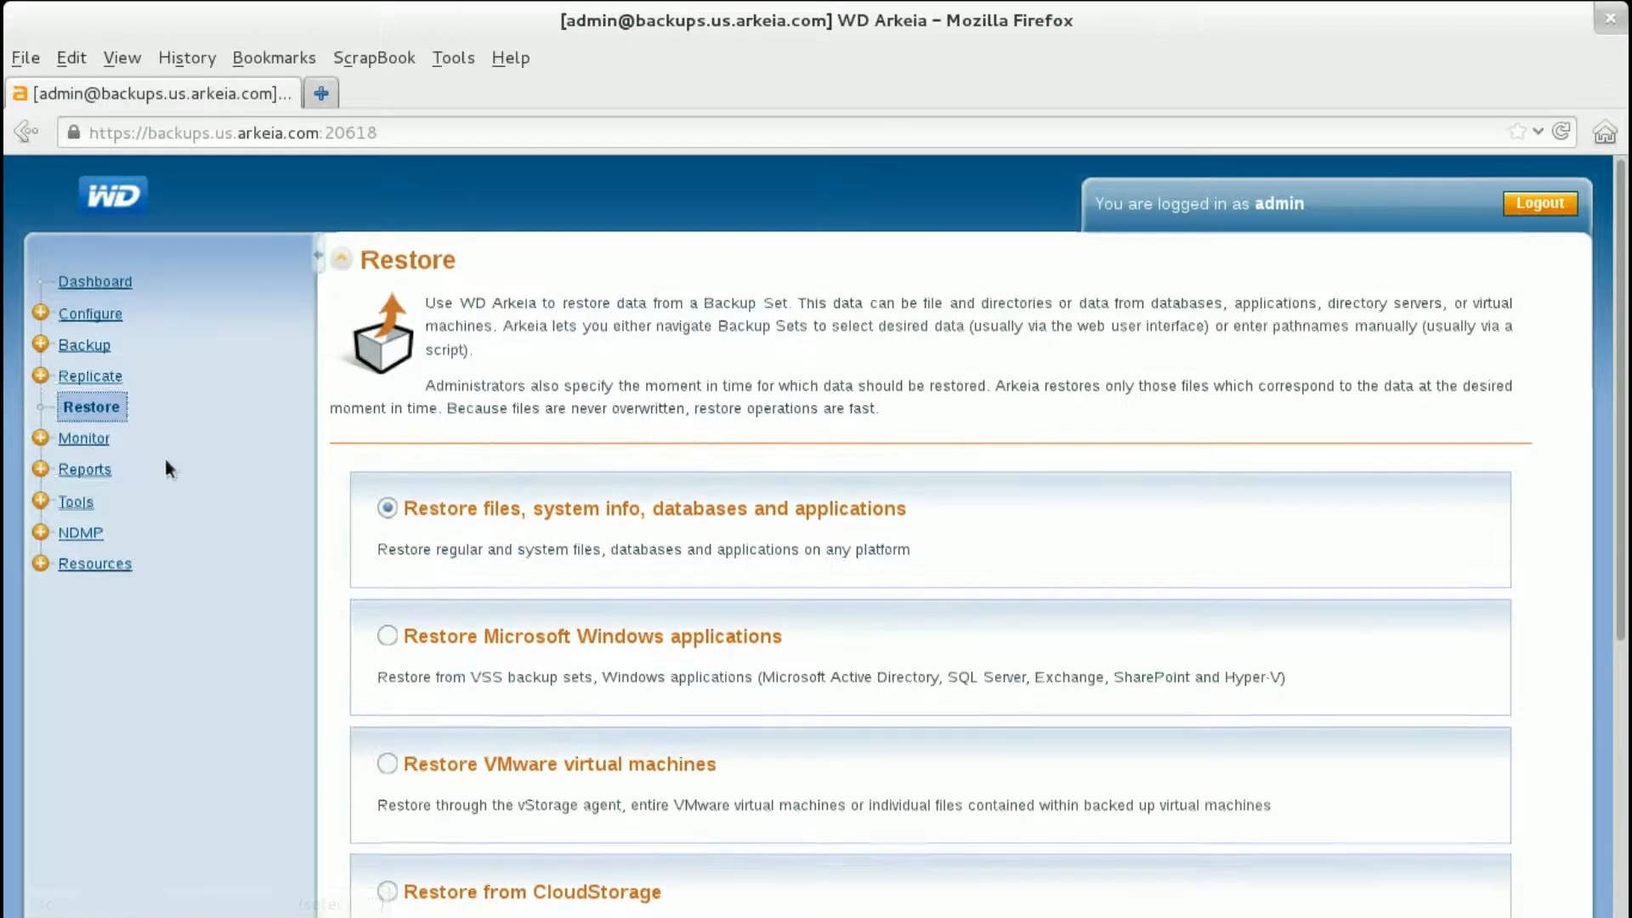
{"action": "left_click", "coordinate": [388, 502]}
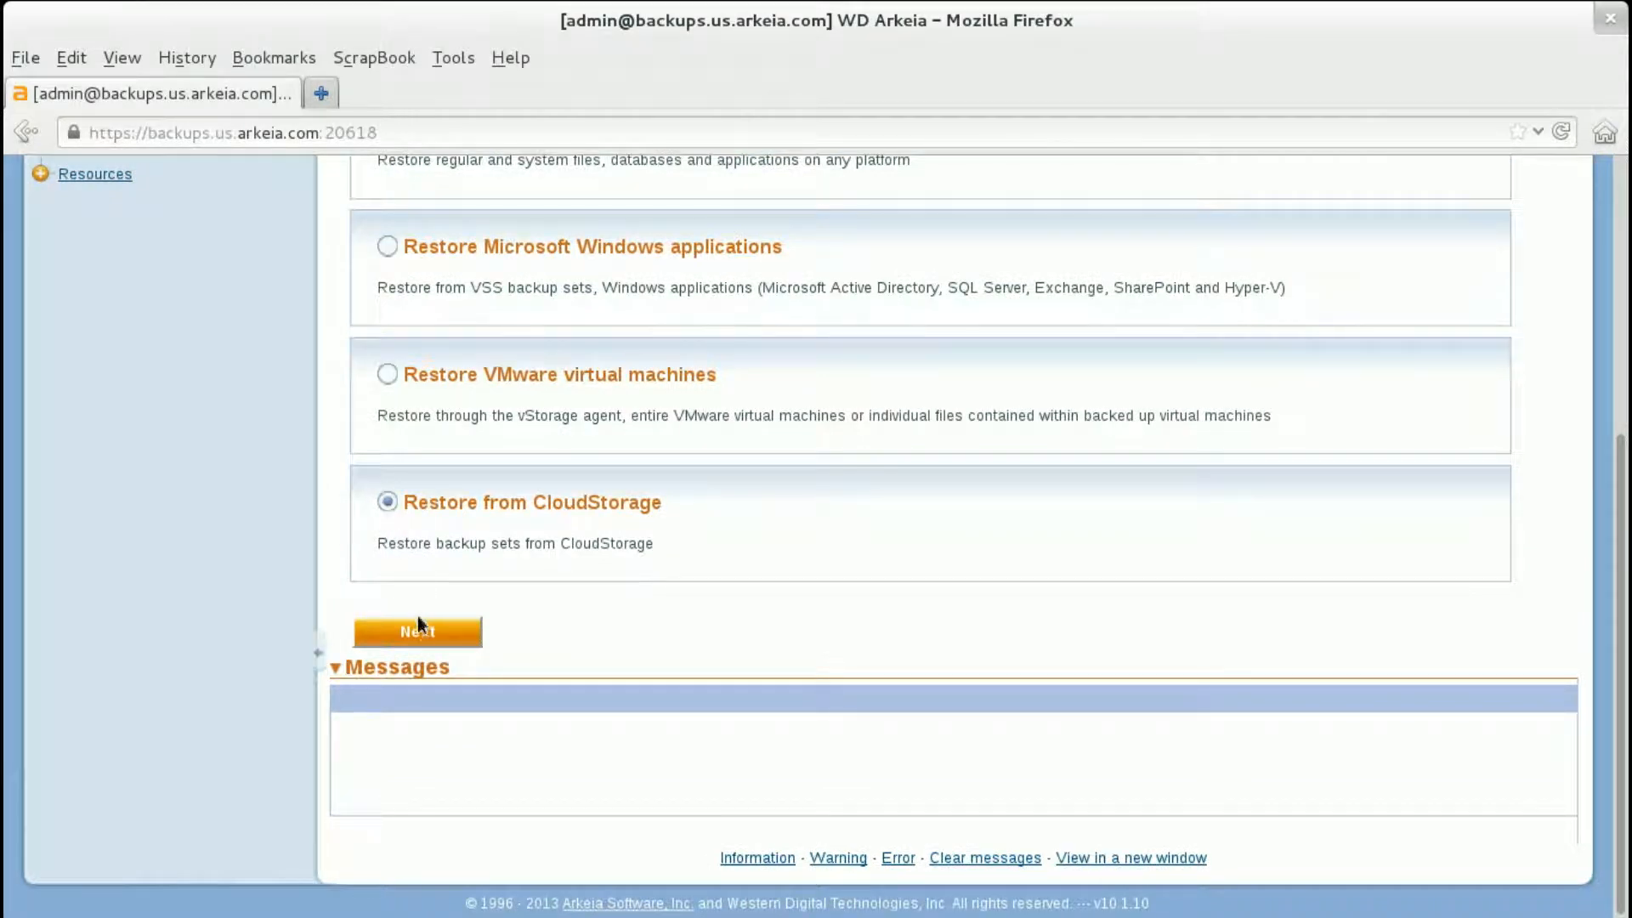
{"action": "left_click", "coordinate": [417, 631]}
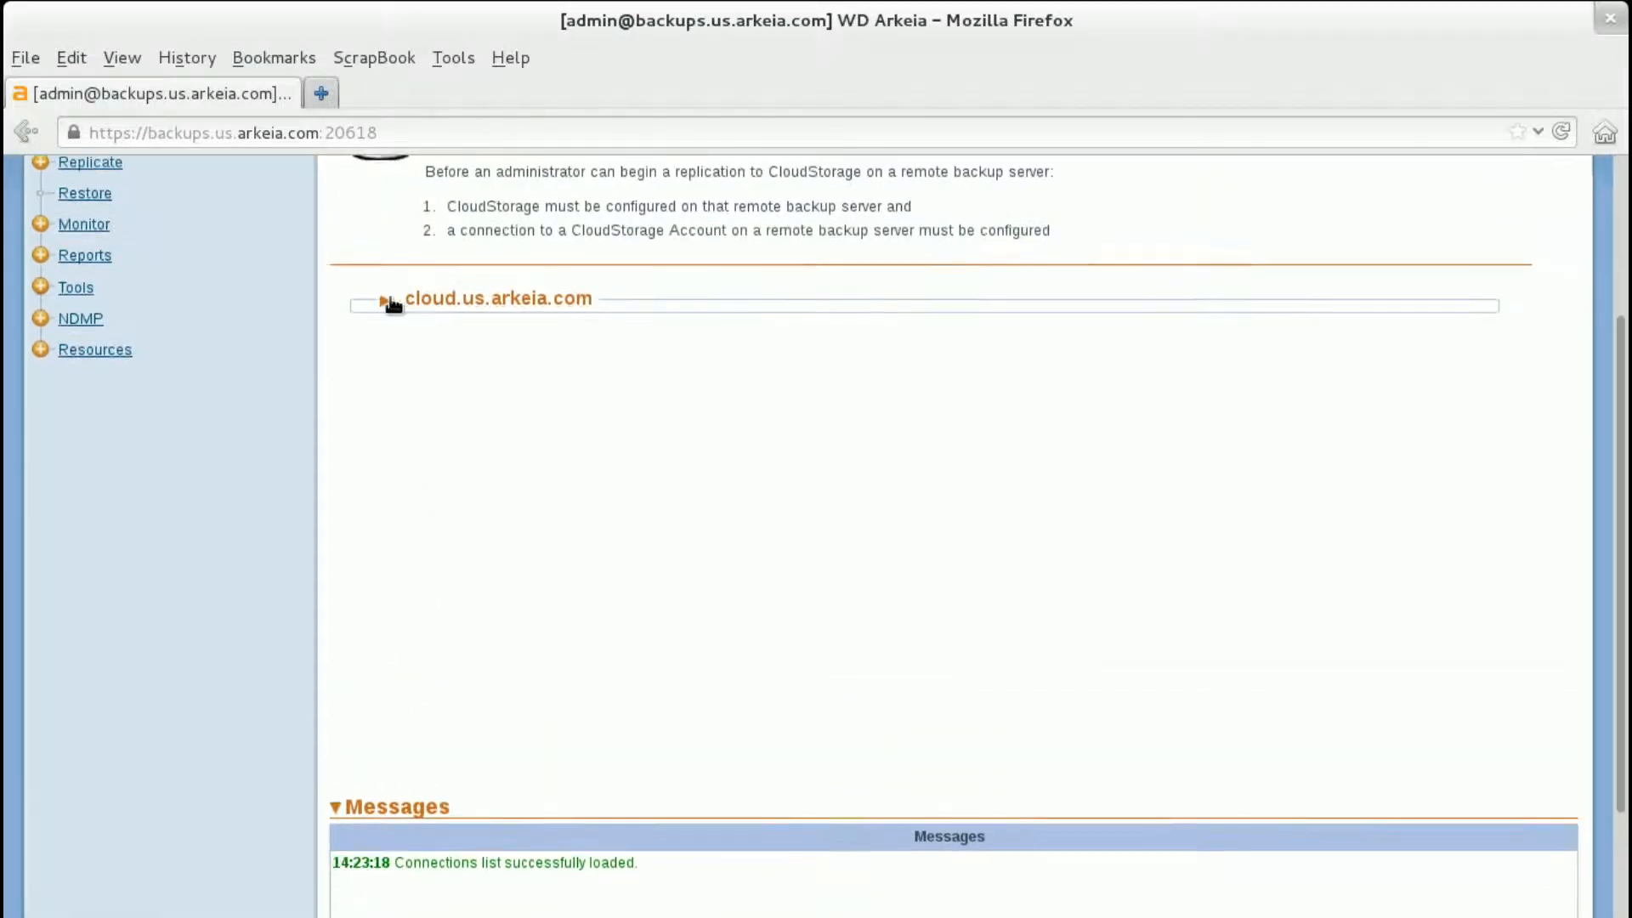
Expand cloud.us.arkeia.com and DiskStorage0 to show the WebServer and Test backups.
{"action": "left_click", "coordinate": [385, 302]}
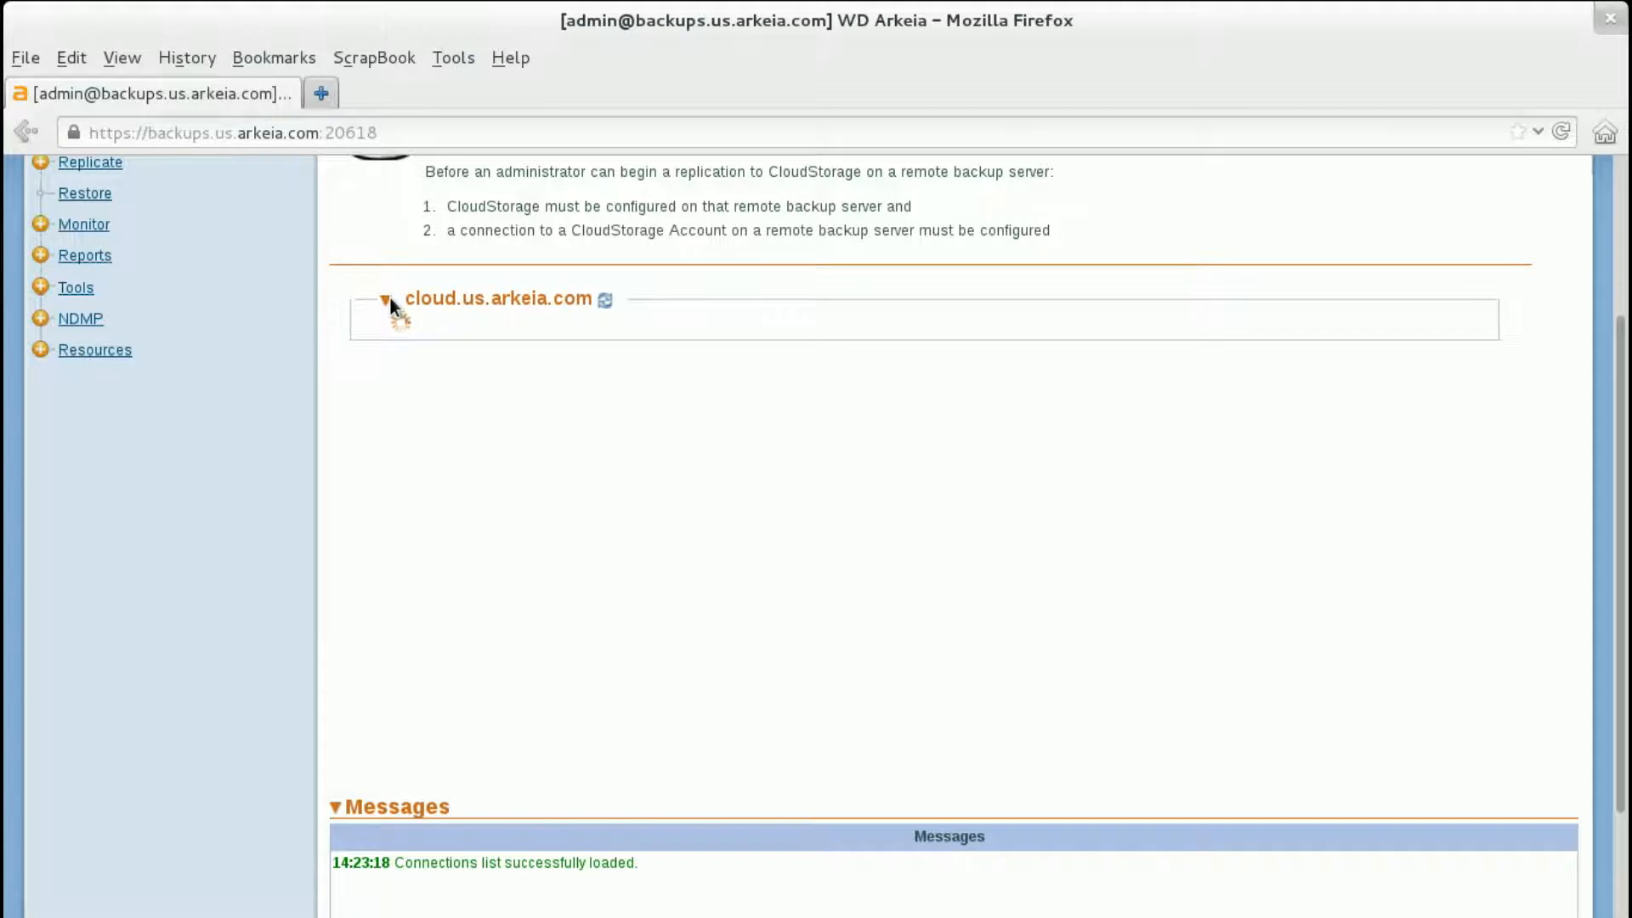
{"action": "left_click", "coordinate": [385, 299]}
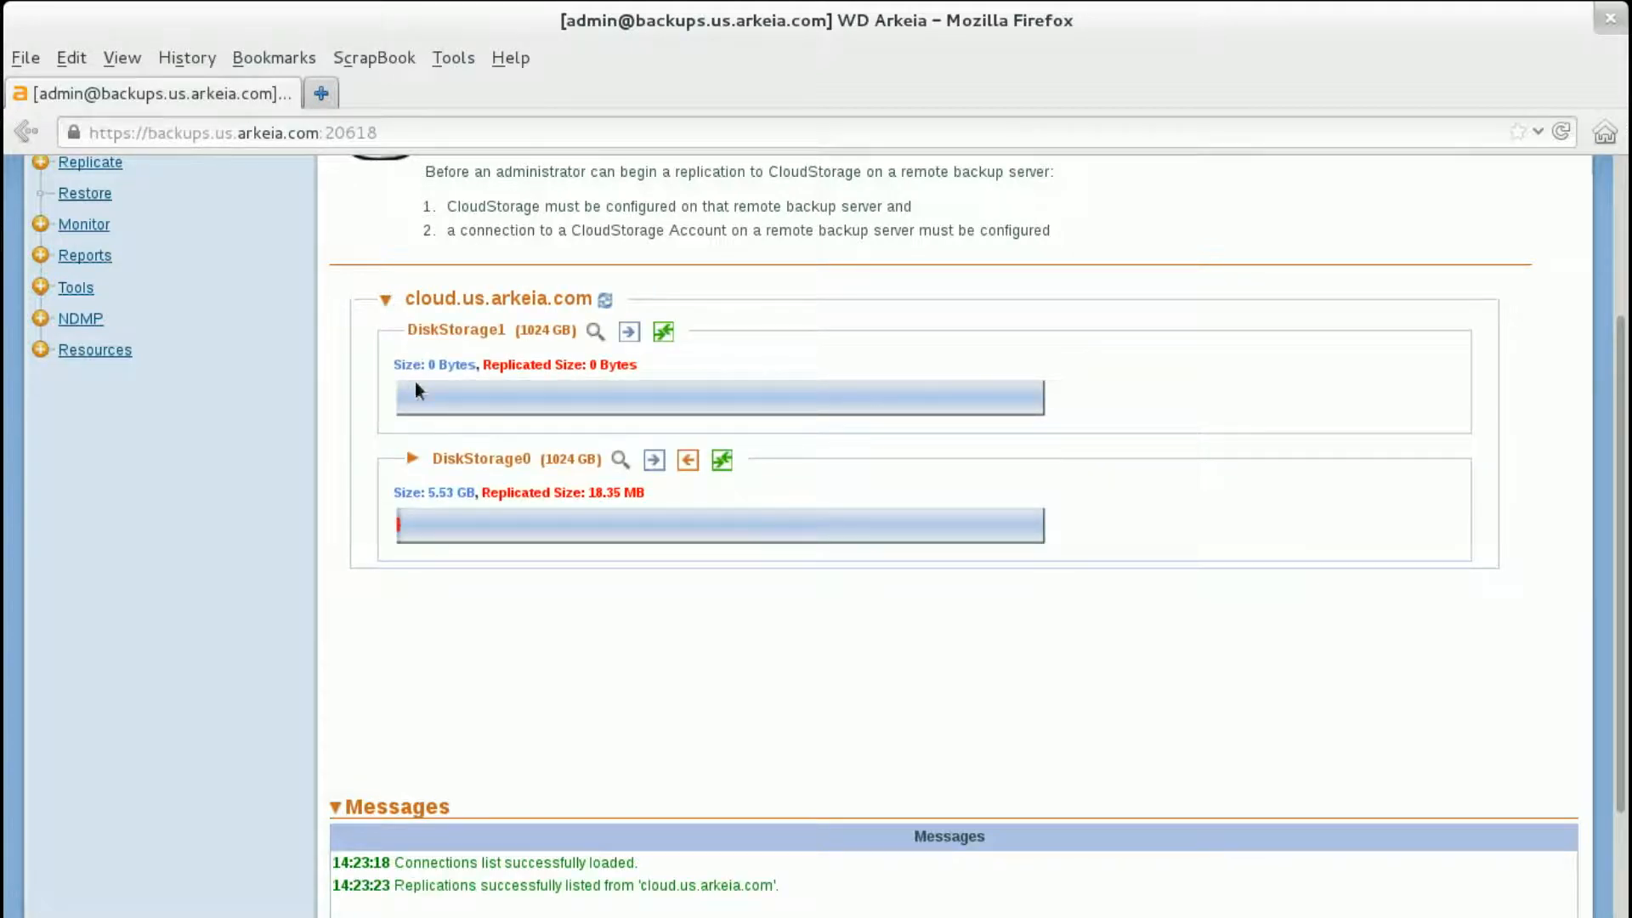
{"action": "left_click", "coordinate": [412, 458]}
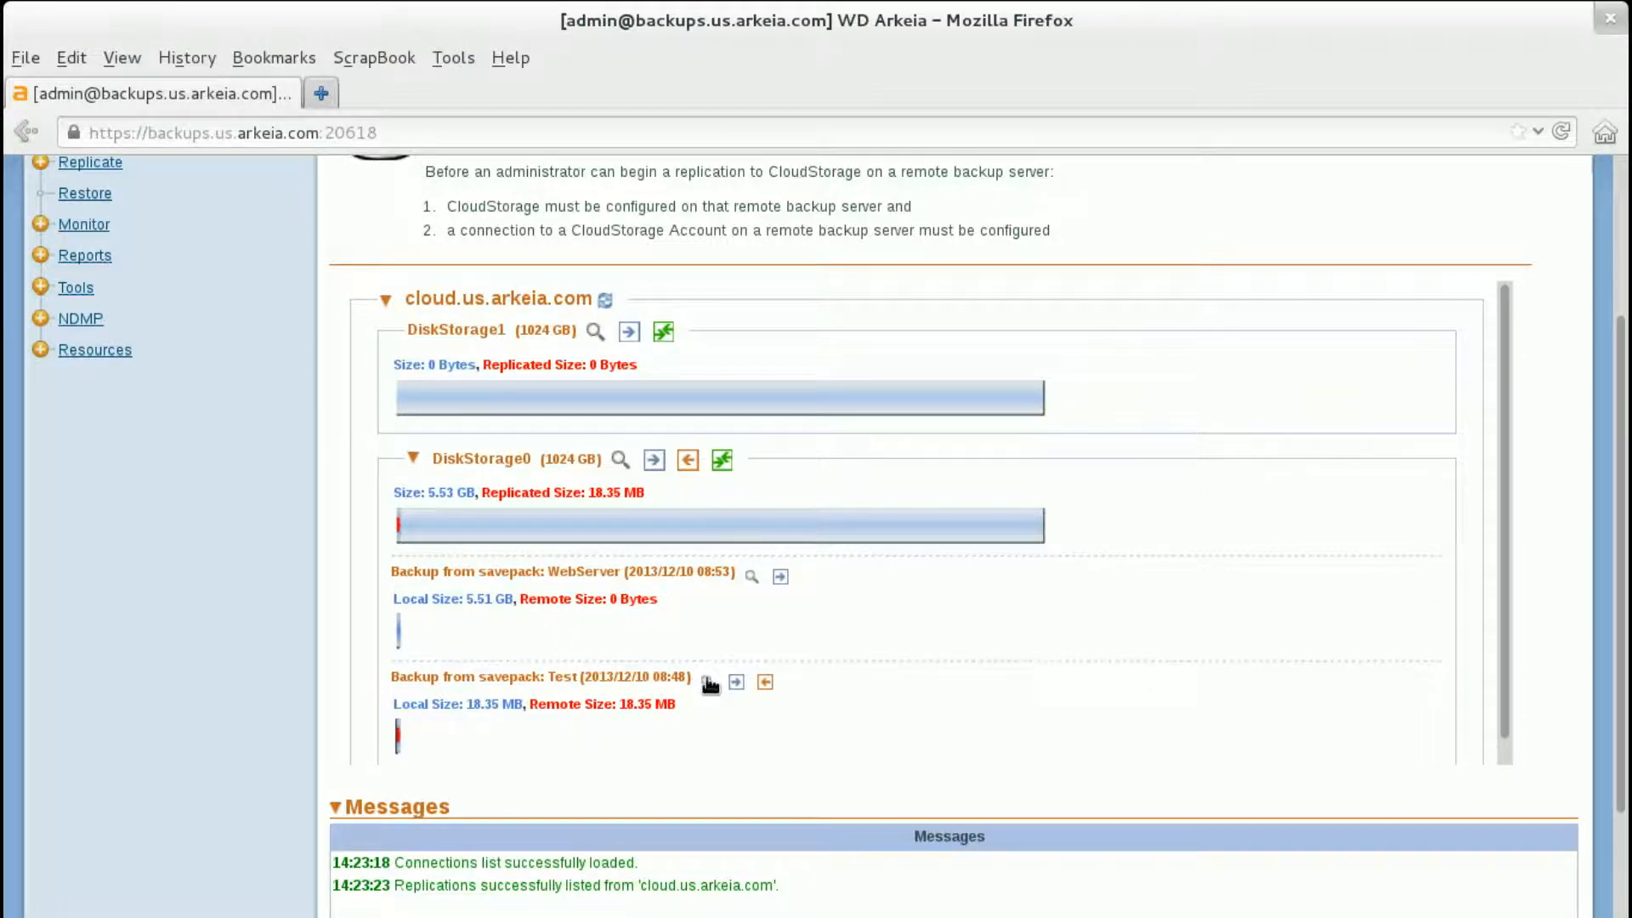
Check the Test backup's sizes (0 Bytes local, 18.35 MB remote) and start its recovery.
{"action": "left_click", "coordinate": [710, 682]}
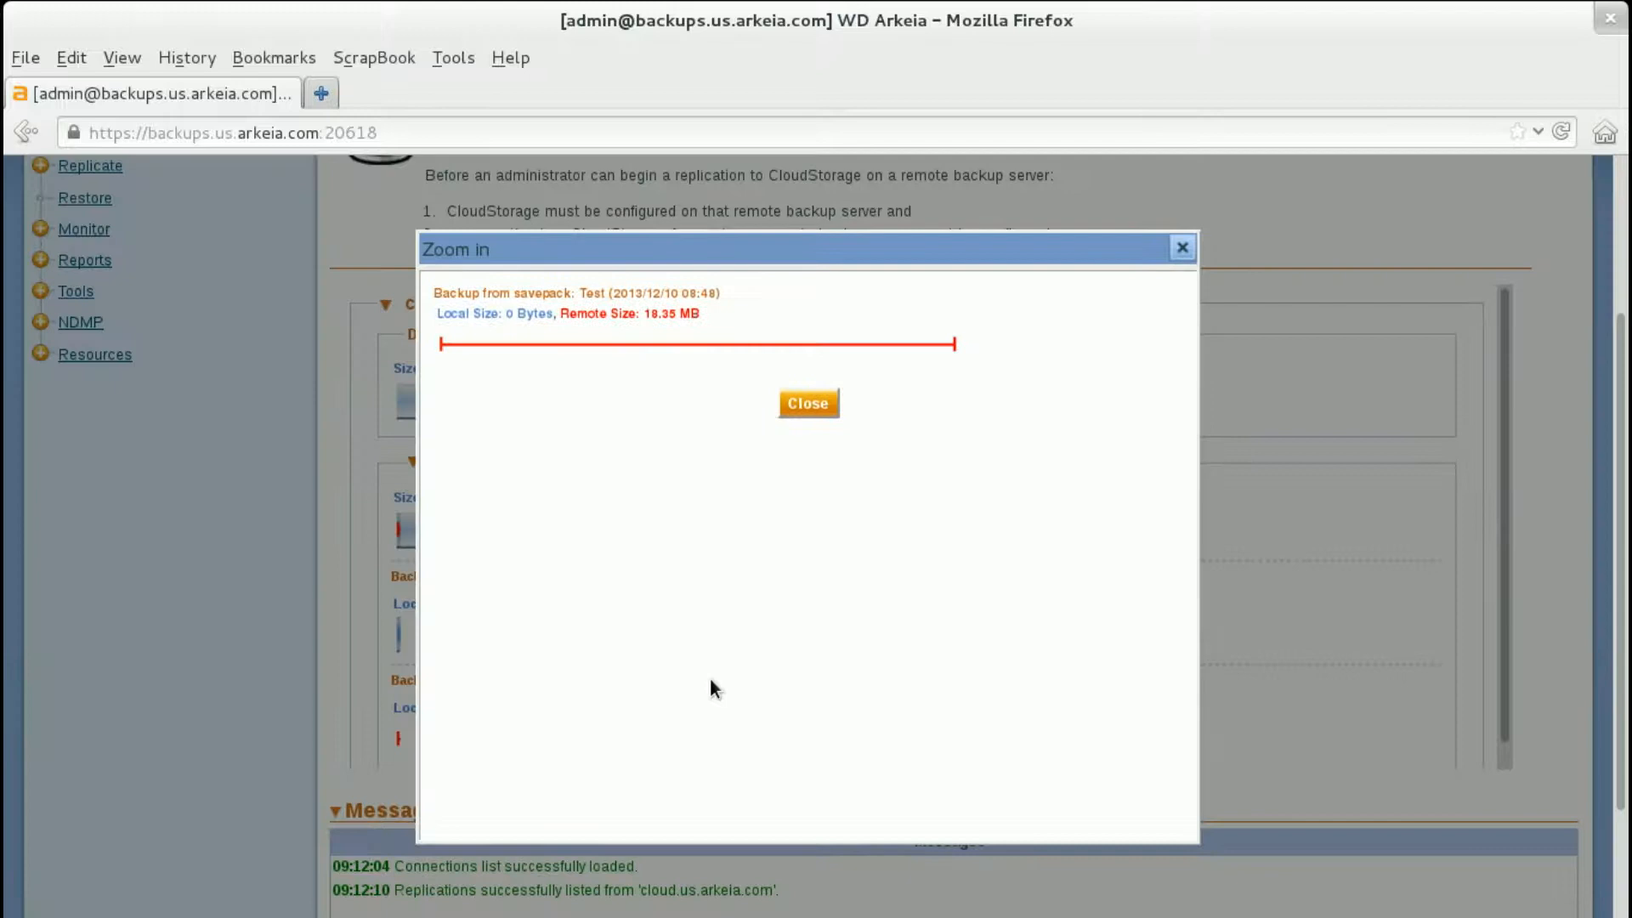
{"action": "mouse_move", "coordinate": [750, 612]}
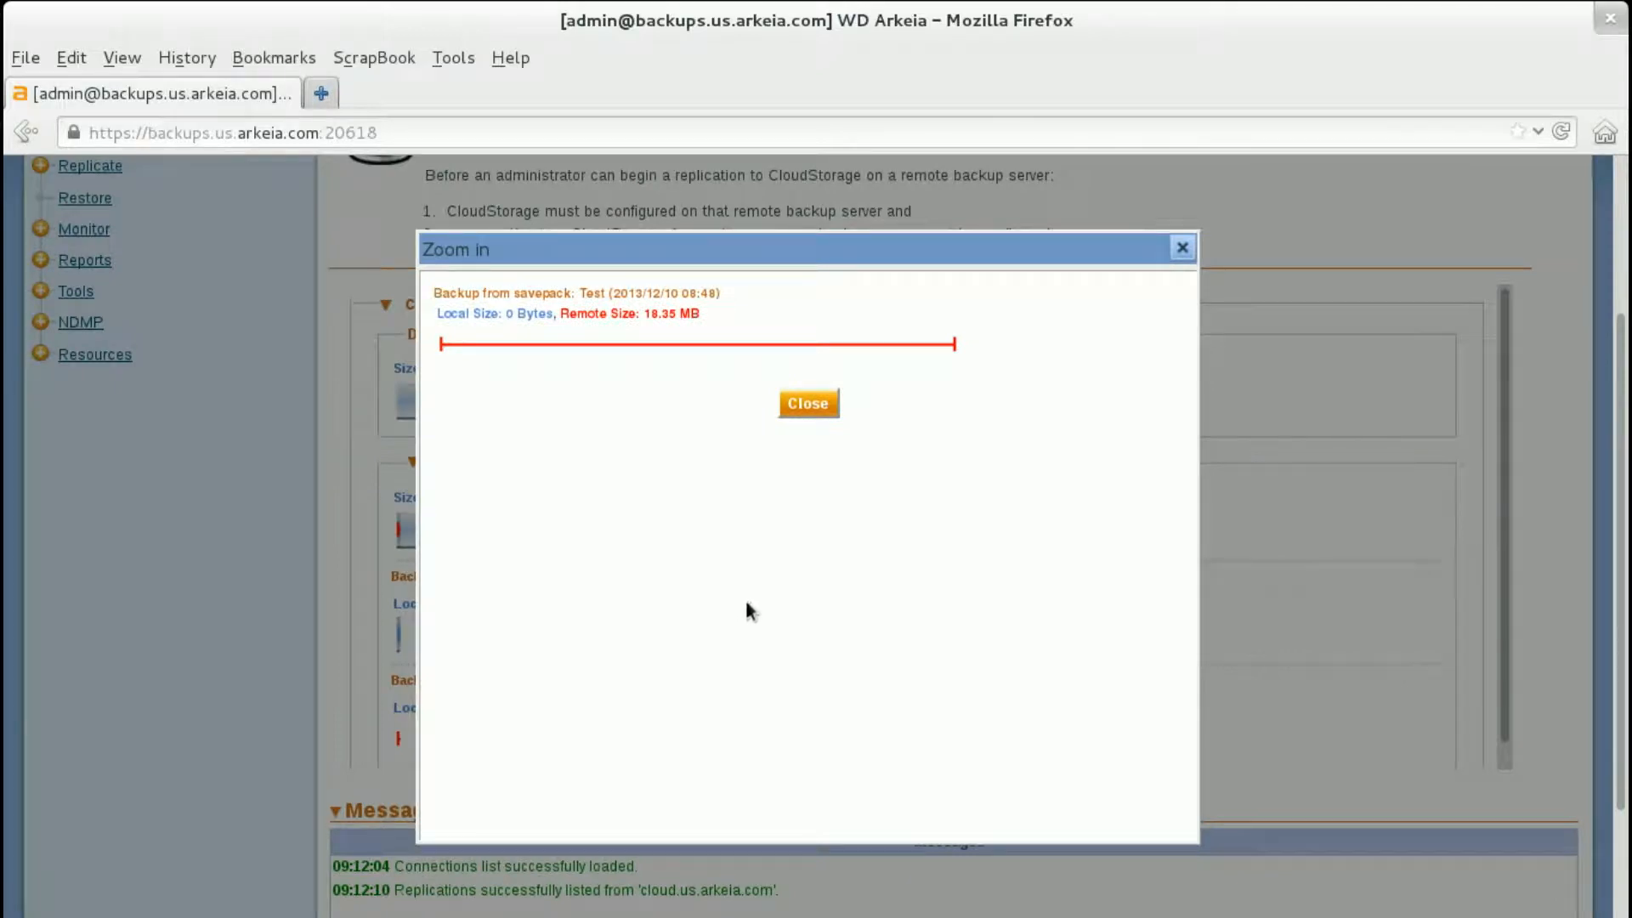
{"action": "left_click", "coordinate": [808, 403]}
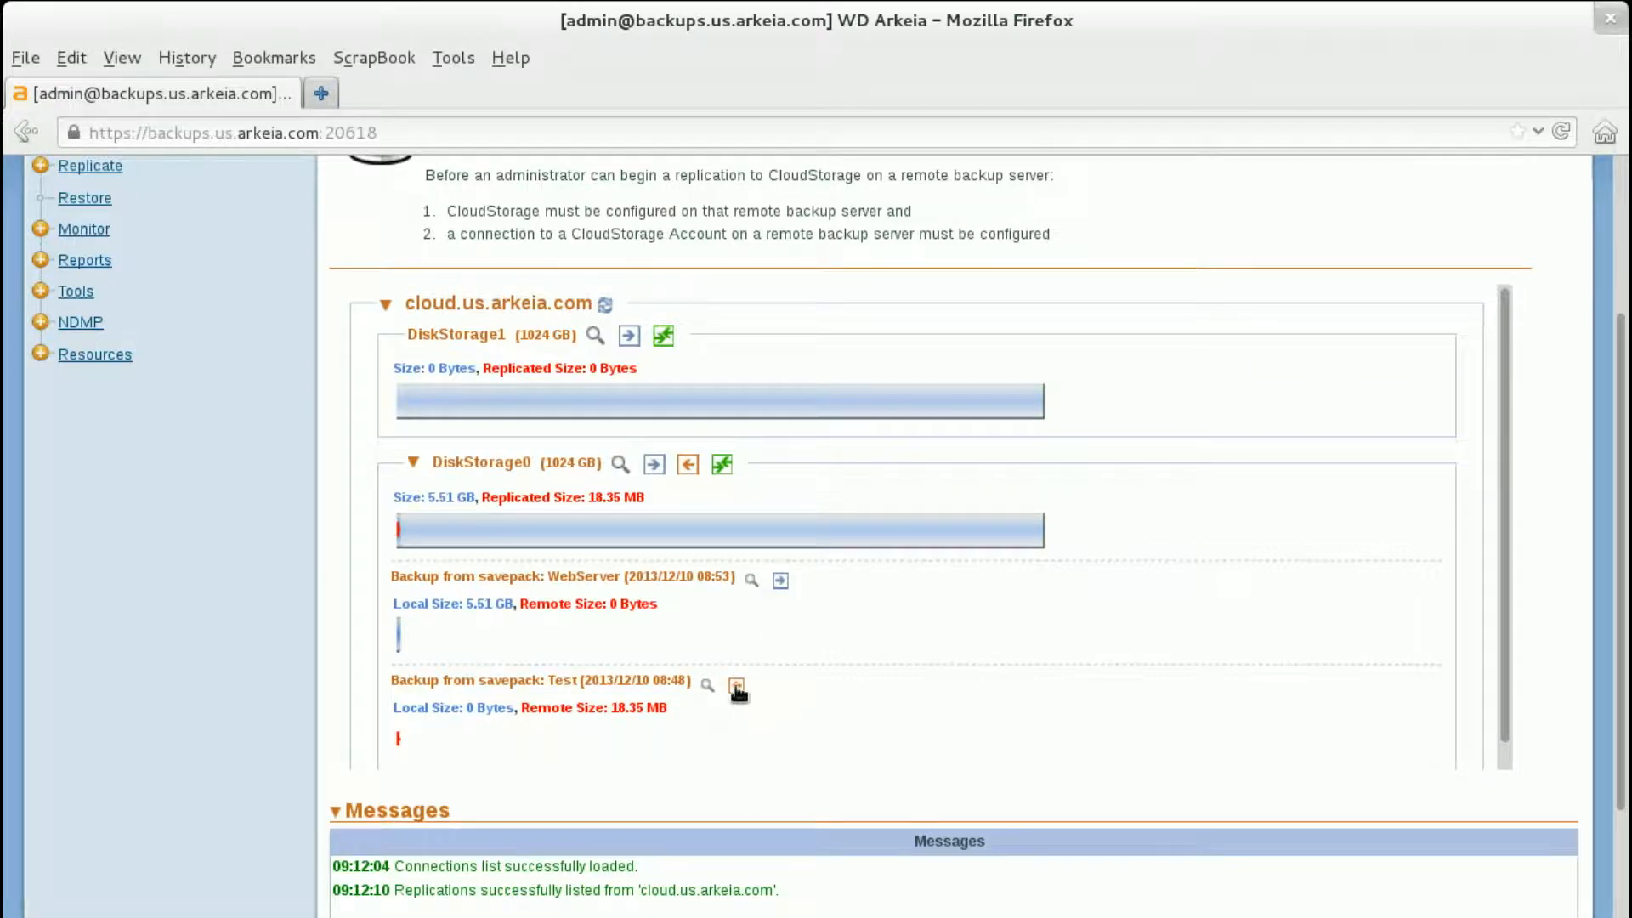
{"action": "mouse_move", "coordinate": [736, 687]}
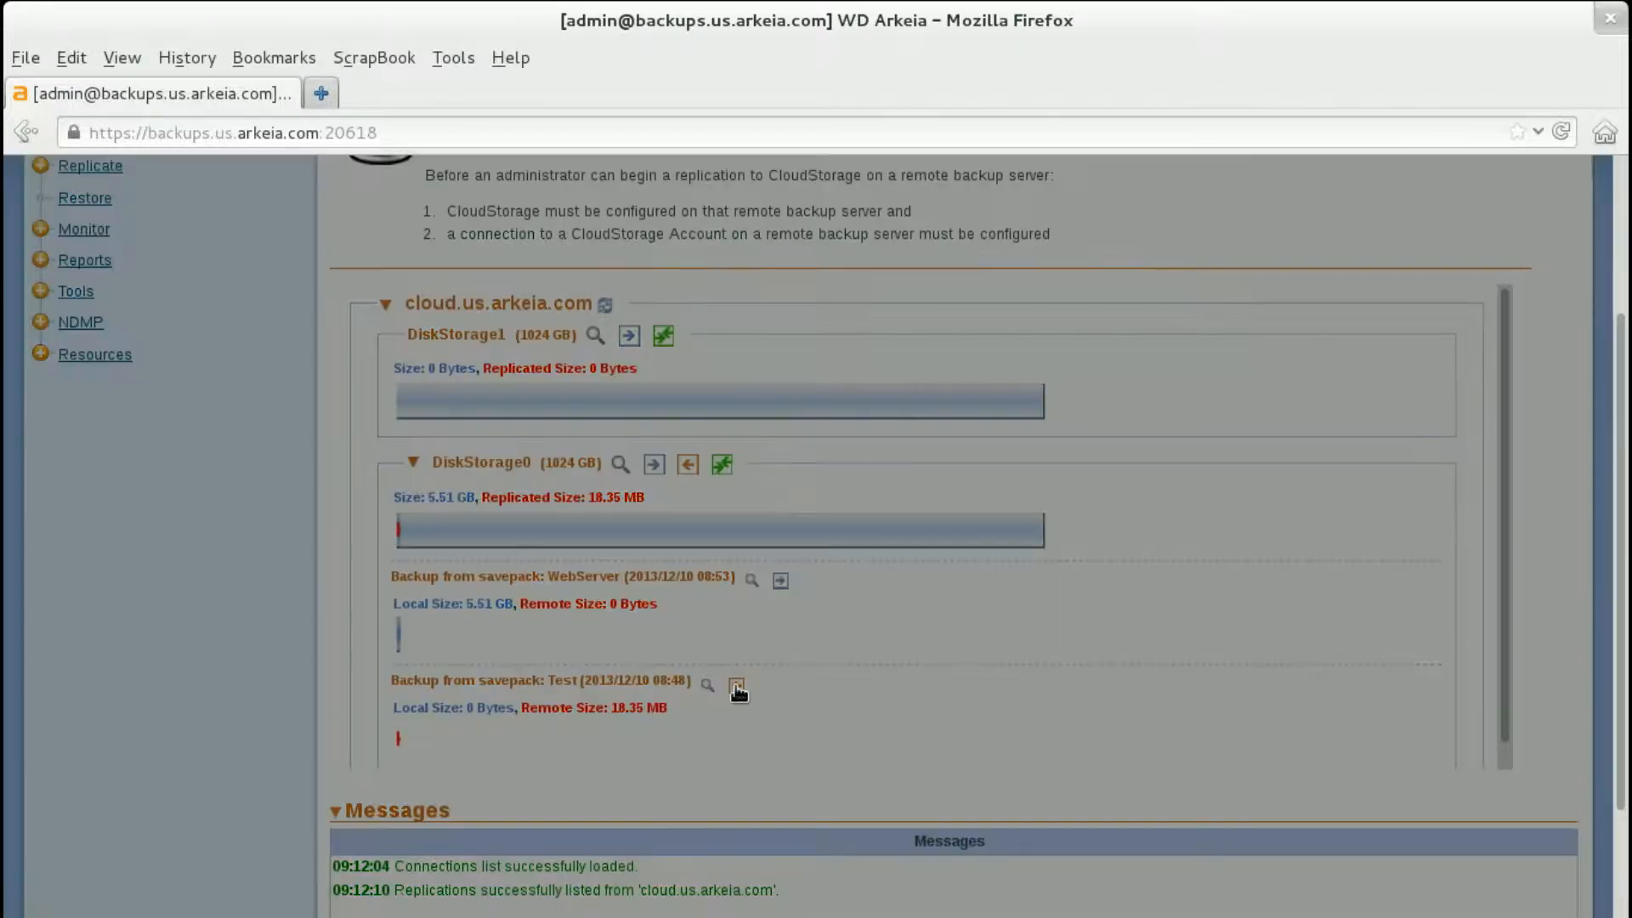
{"action": "left_click", "coordinate": [737, 688]}
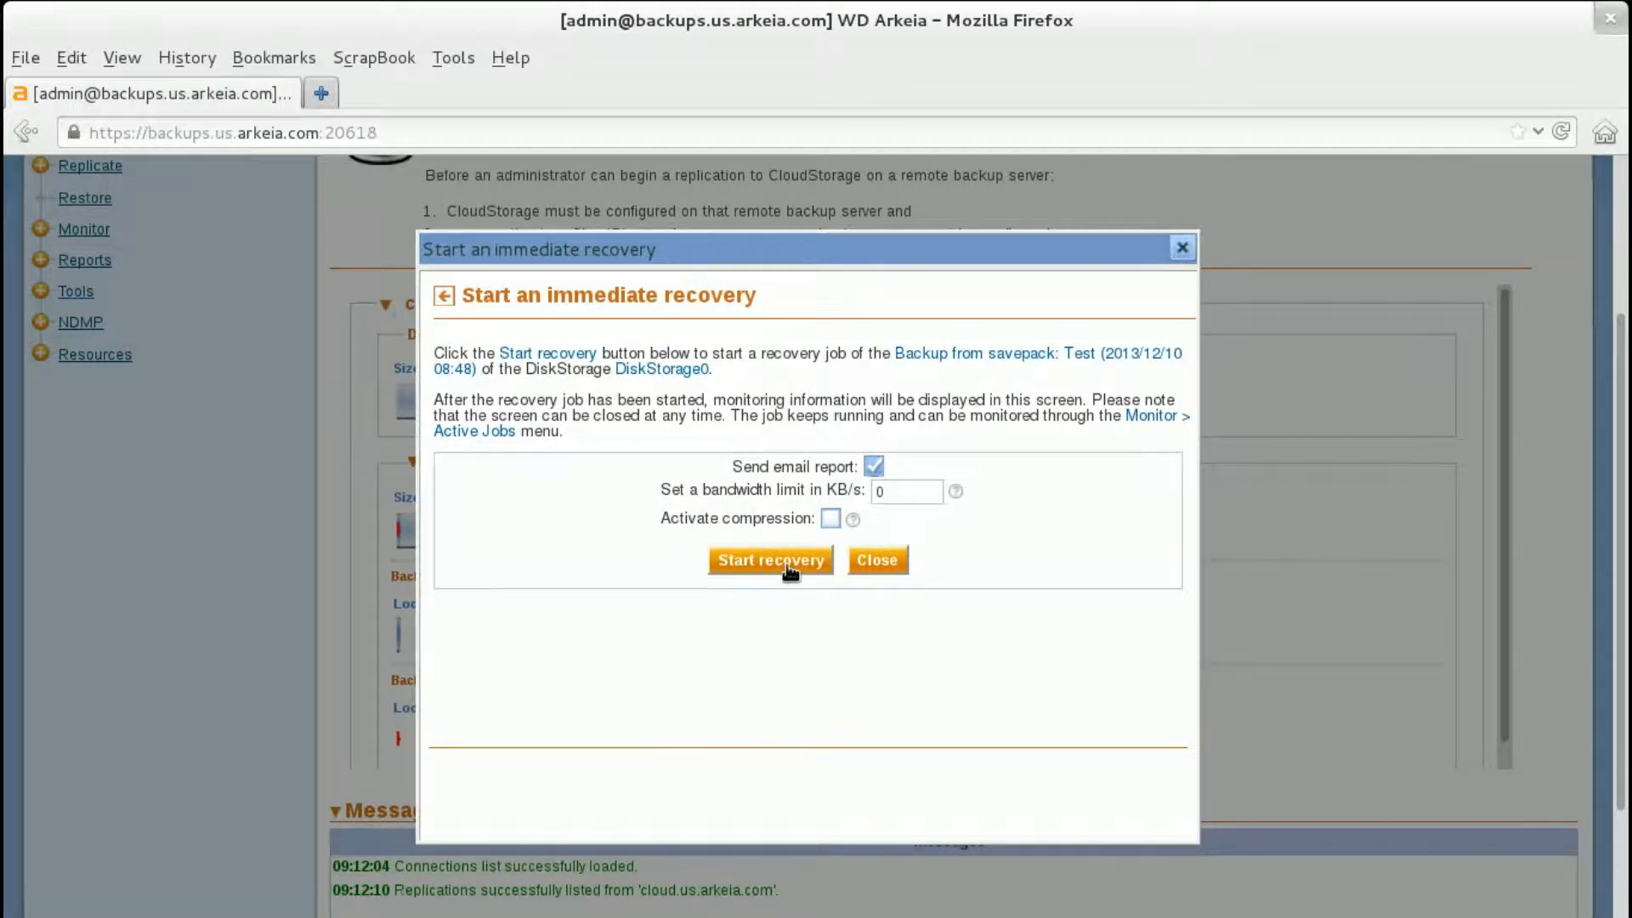
Run the 18 MB Test backup recovery to completion and close the job window.
{"action": "left_click", "coordinate": [770, 560]}
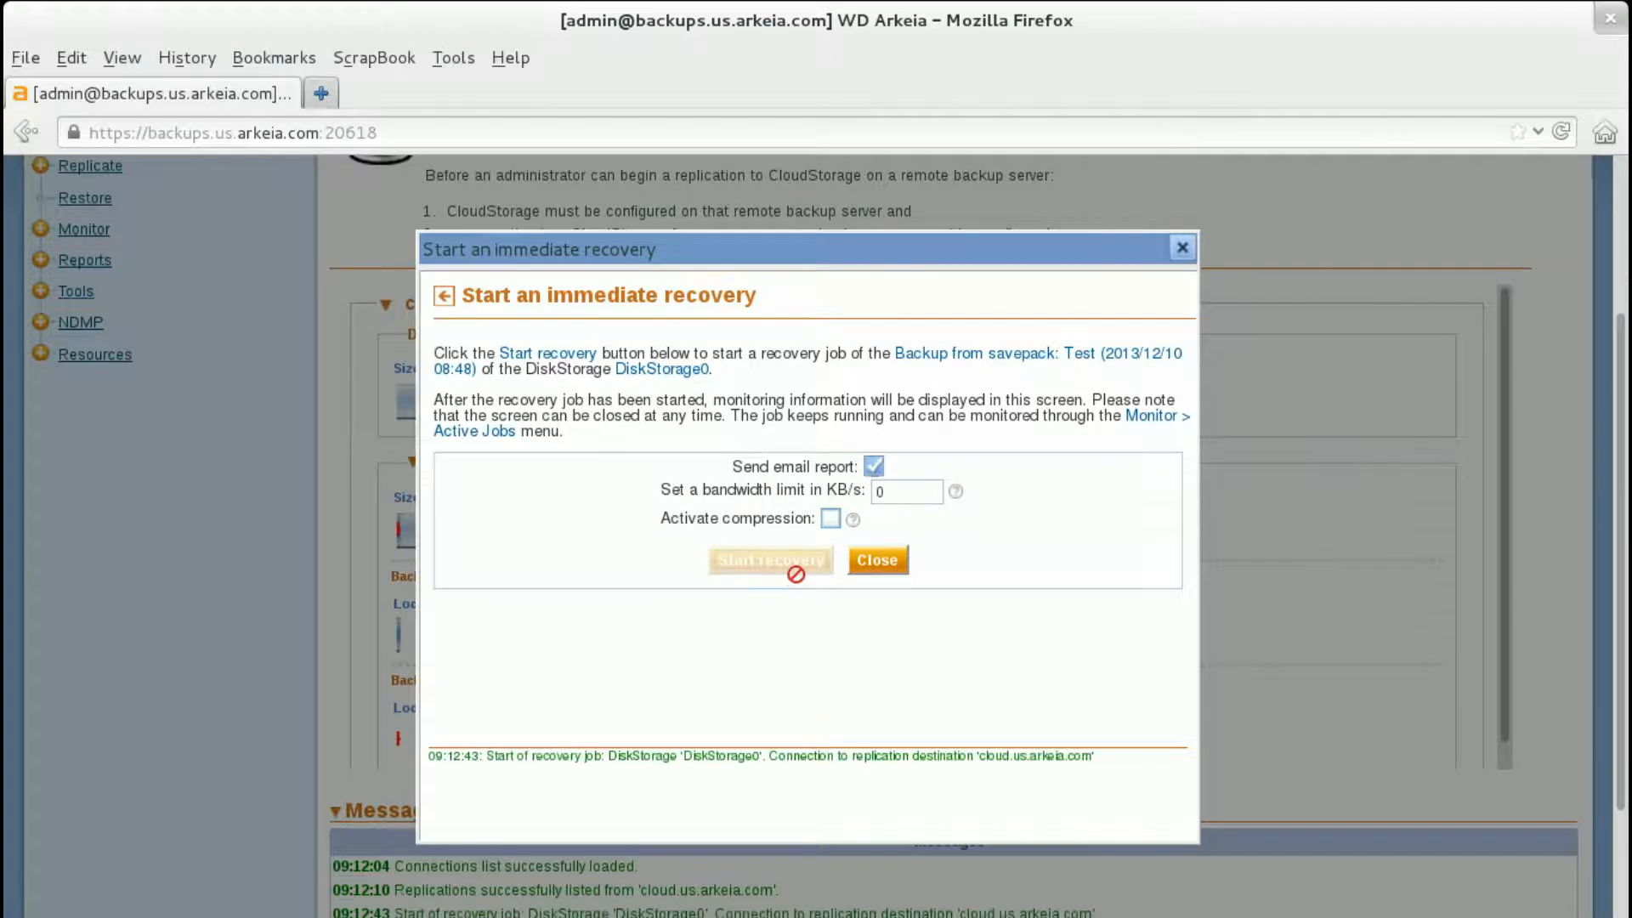
{"action": "left_click", "coordinate": [770, 560]}
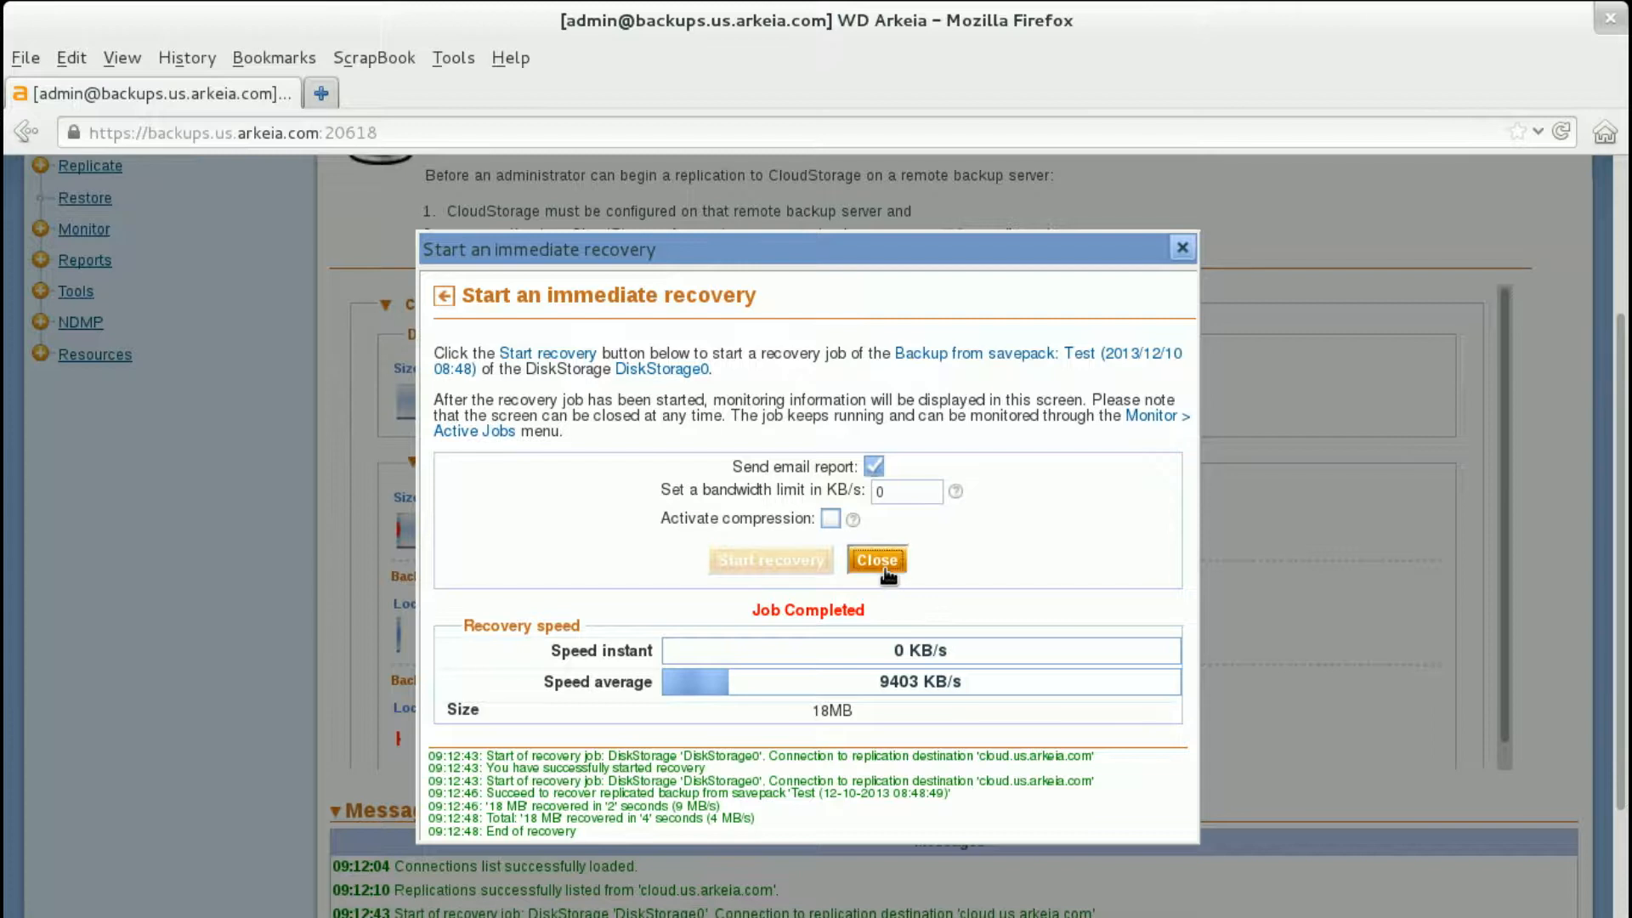
{"action": "left_click", "coordinate": [875, 560]}
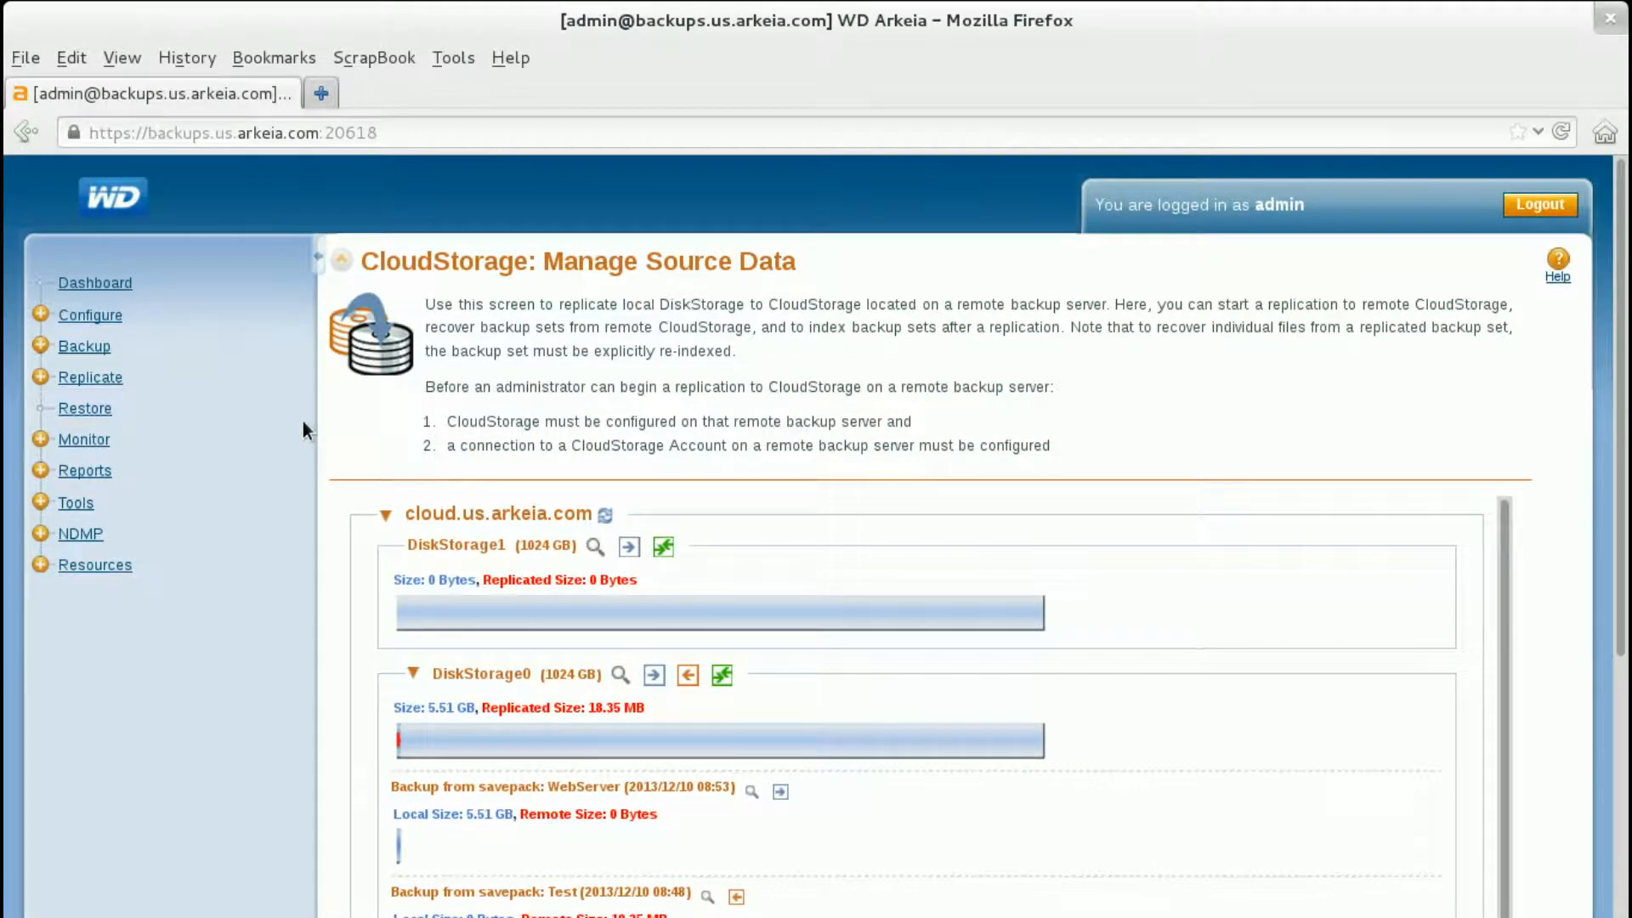
Start a DiskStorage Reindex with DiskStorage0 as the source DiskStorage.
{"action": "left_click", "coordinate": [74, 502]}
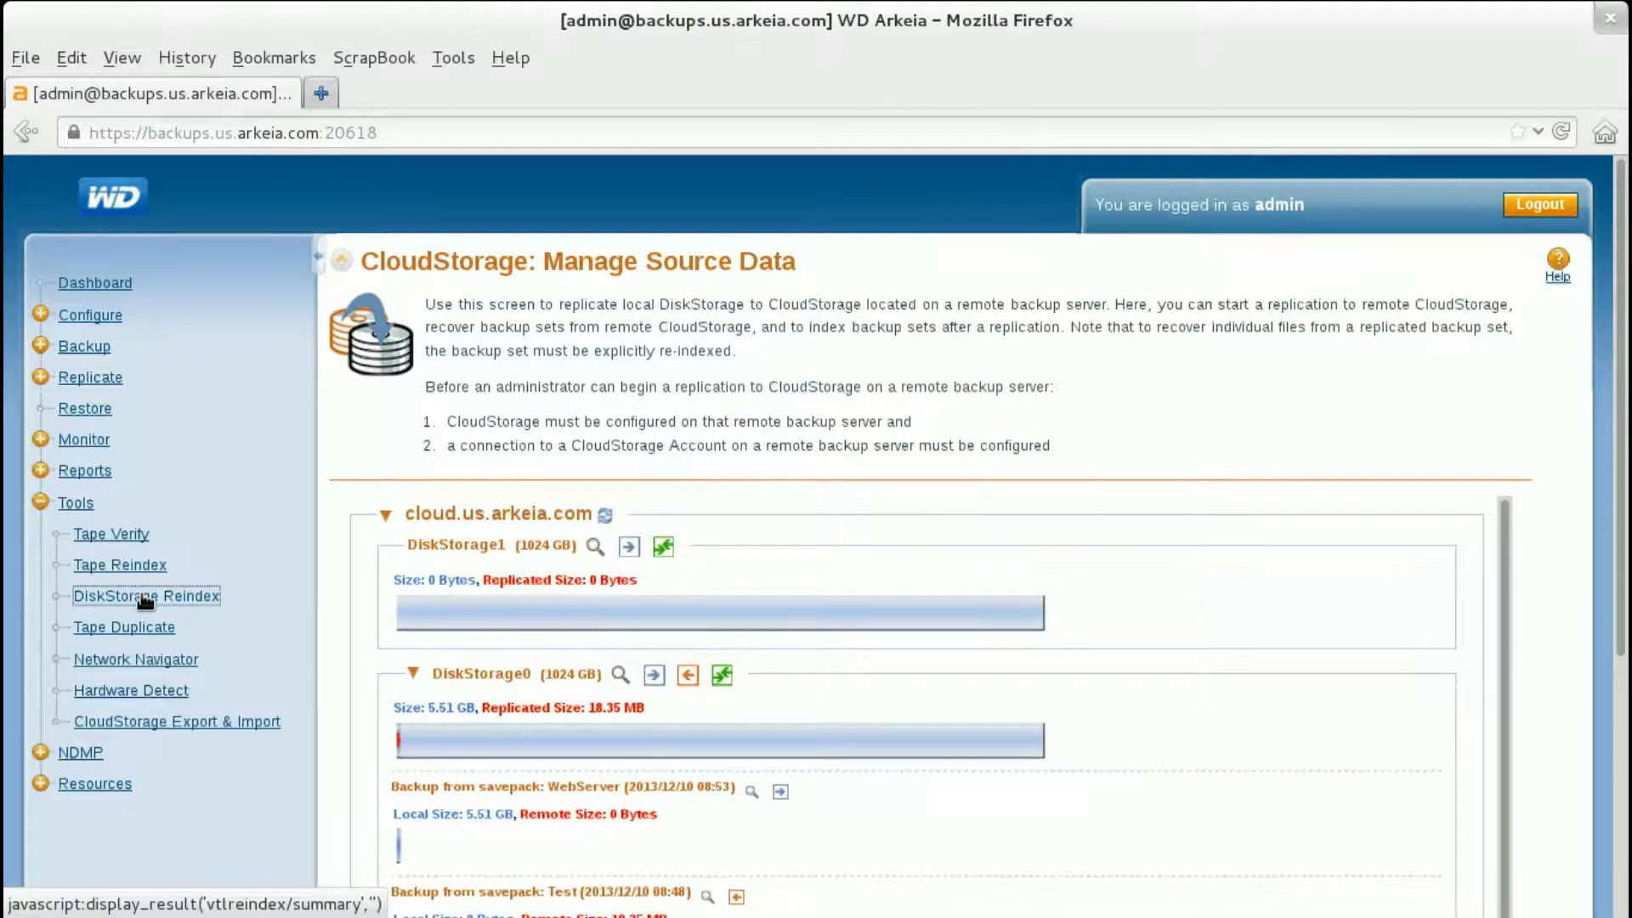
{"action": "left_click", "coordinate": [145, 595]}
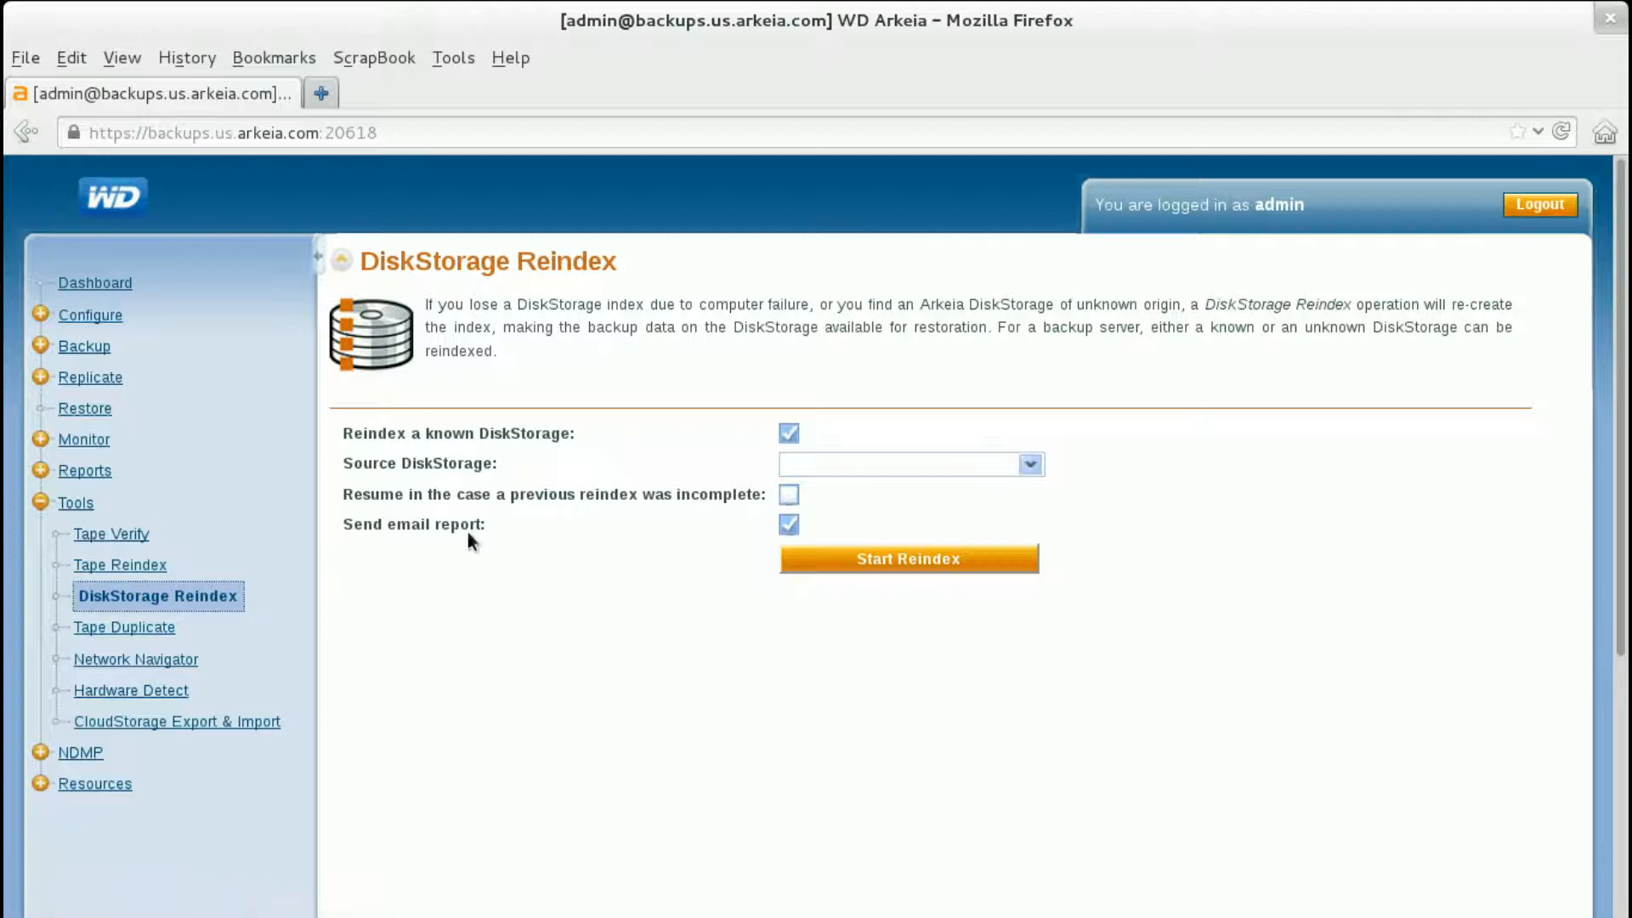
{"action": "left_click", "coordinate": [1029, 464]}
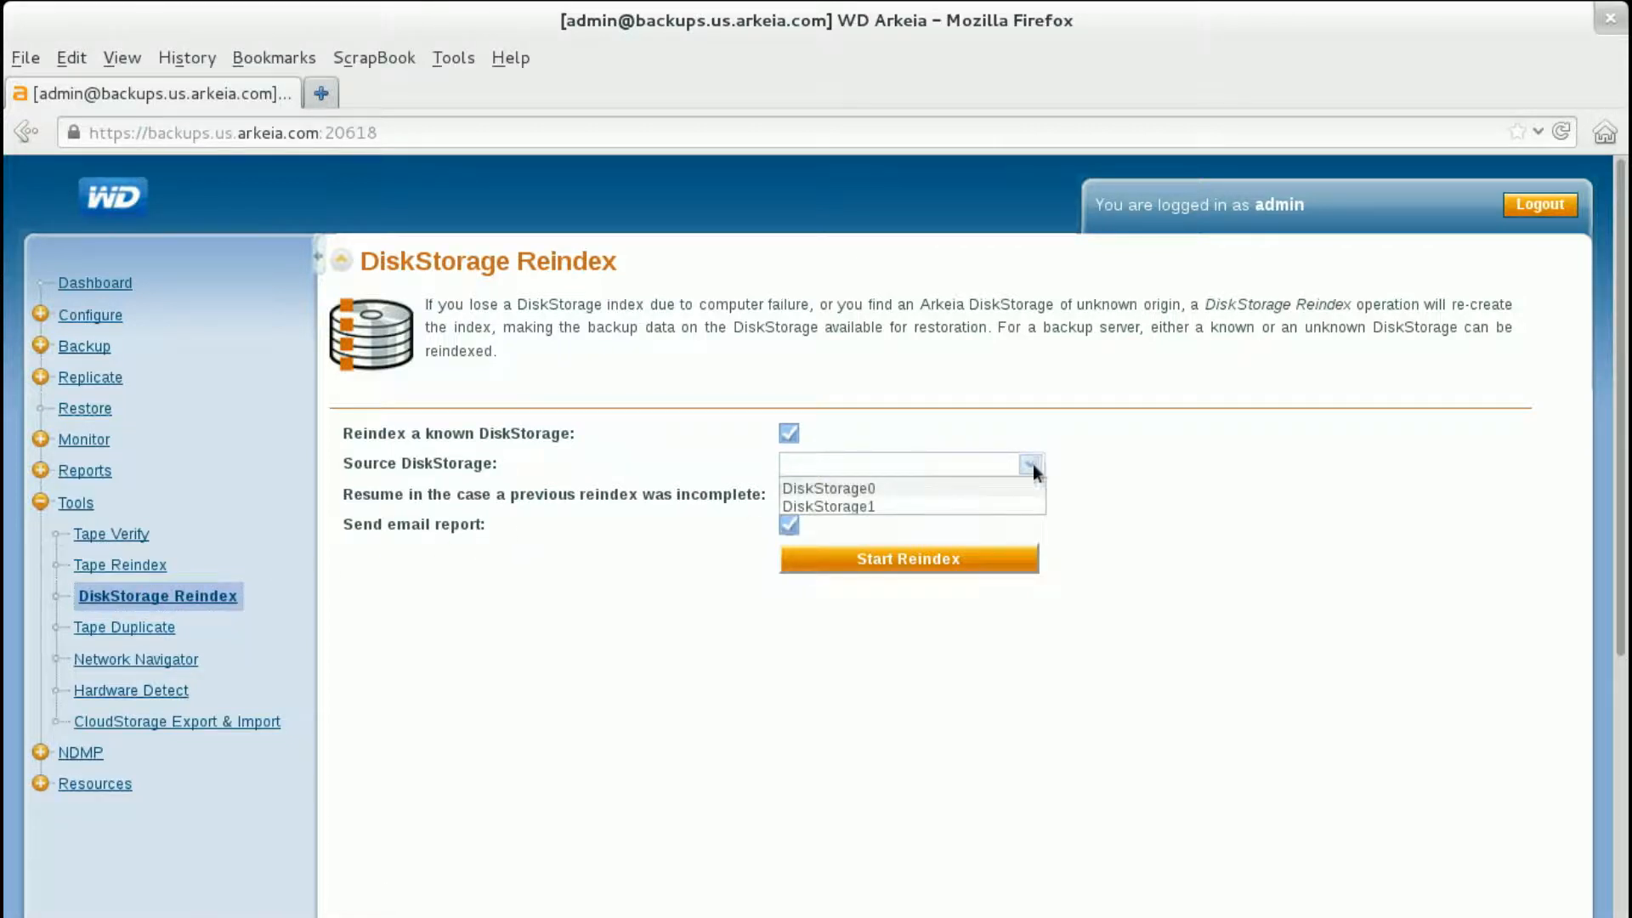
{"action": "left_click", "coordinate": [827, 488]}
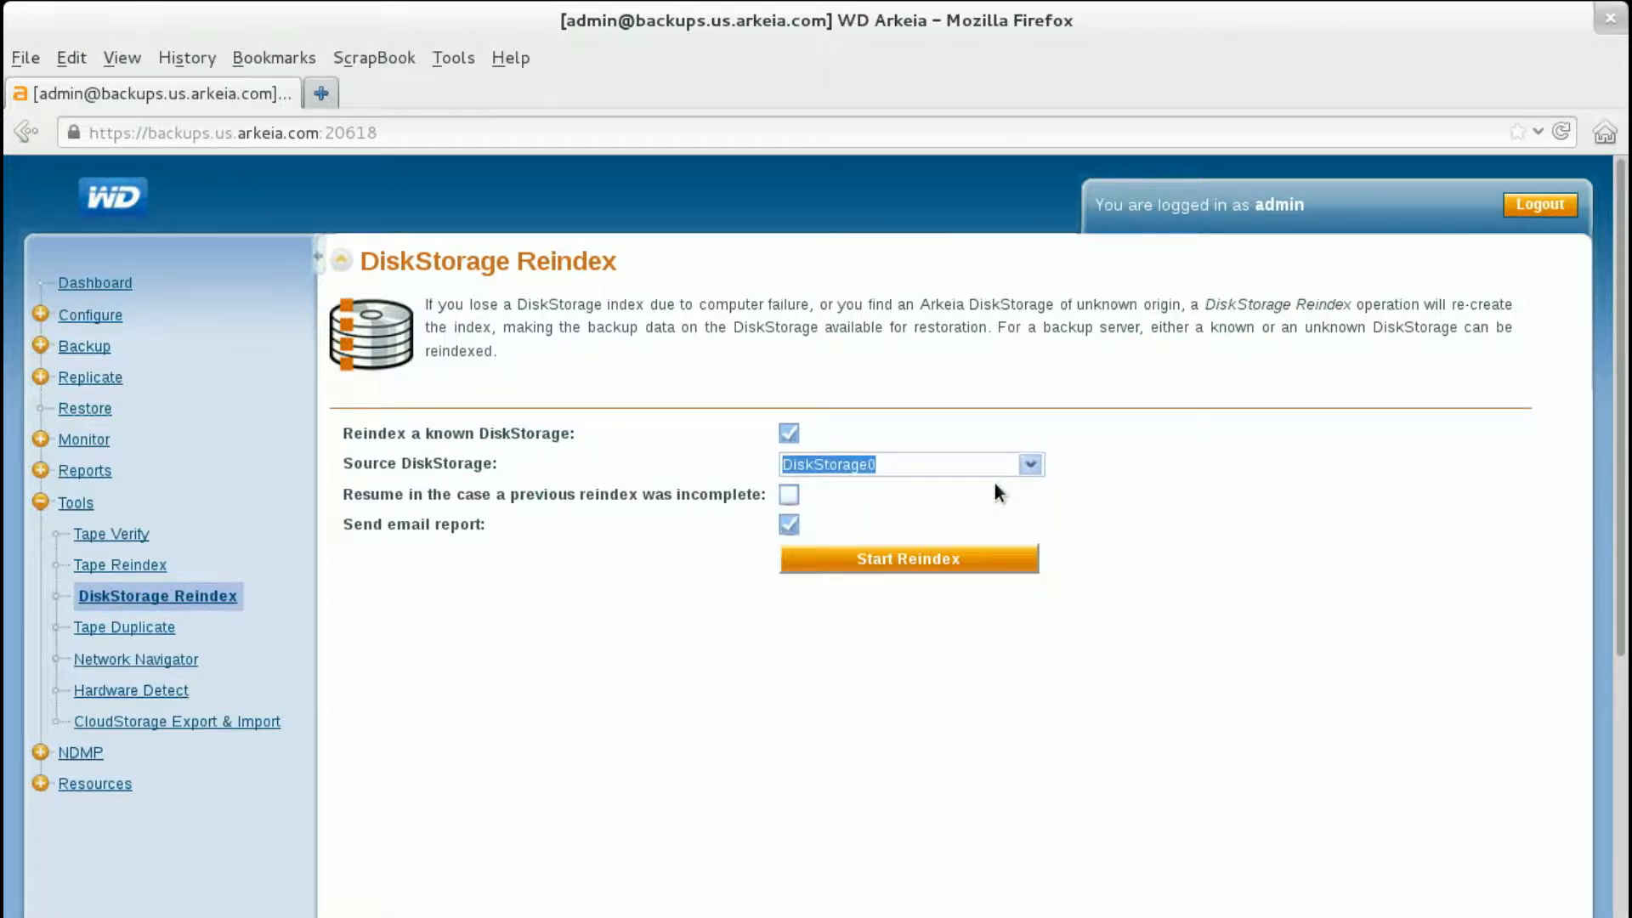
{"action": "left_click", "coordinate": [906, 560]}
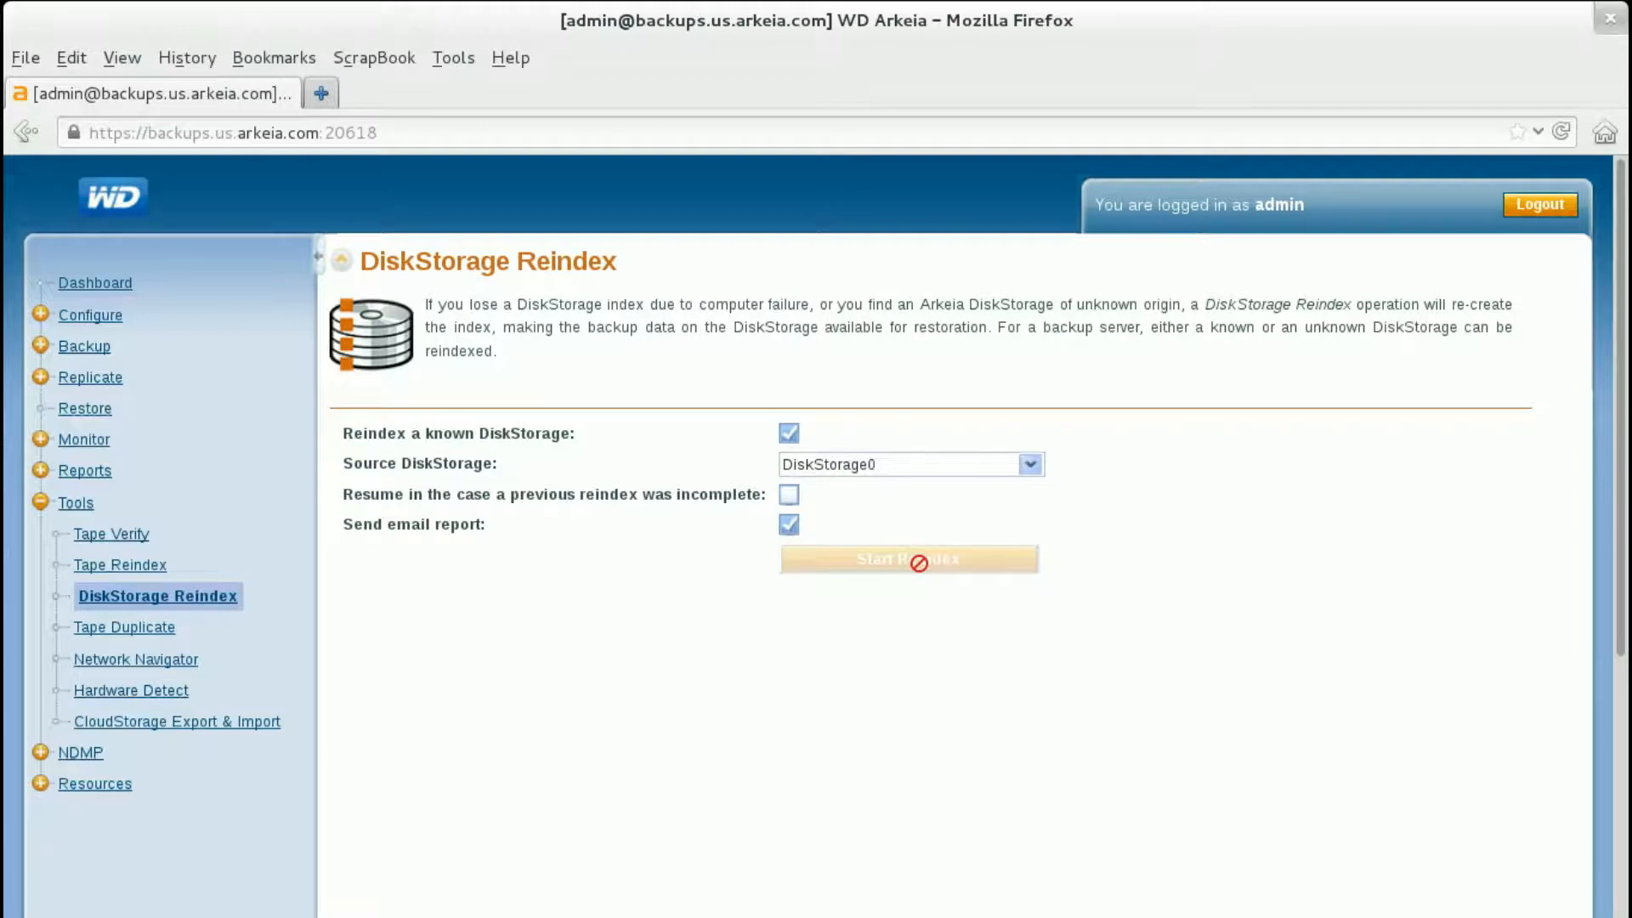
{"action": "left_click", "coordinate": [907, 559]}
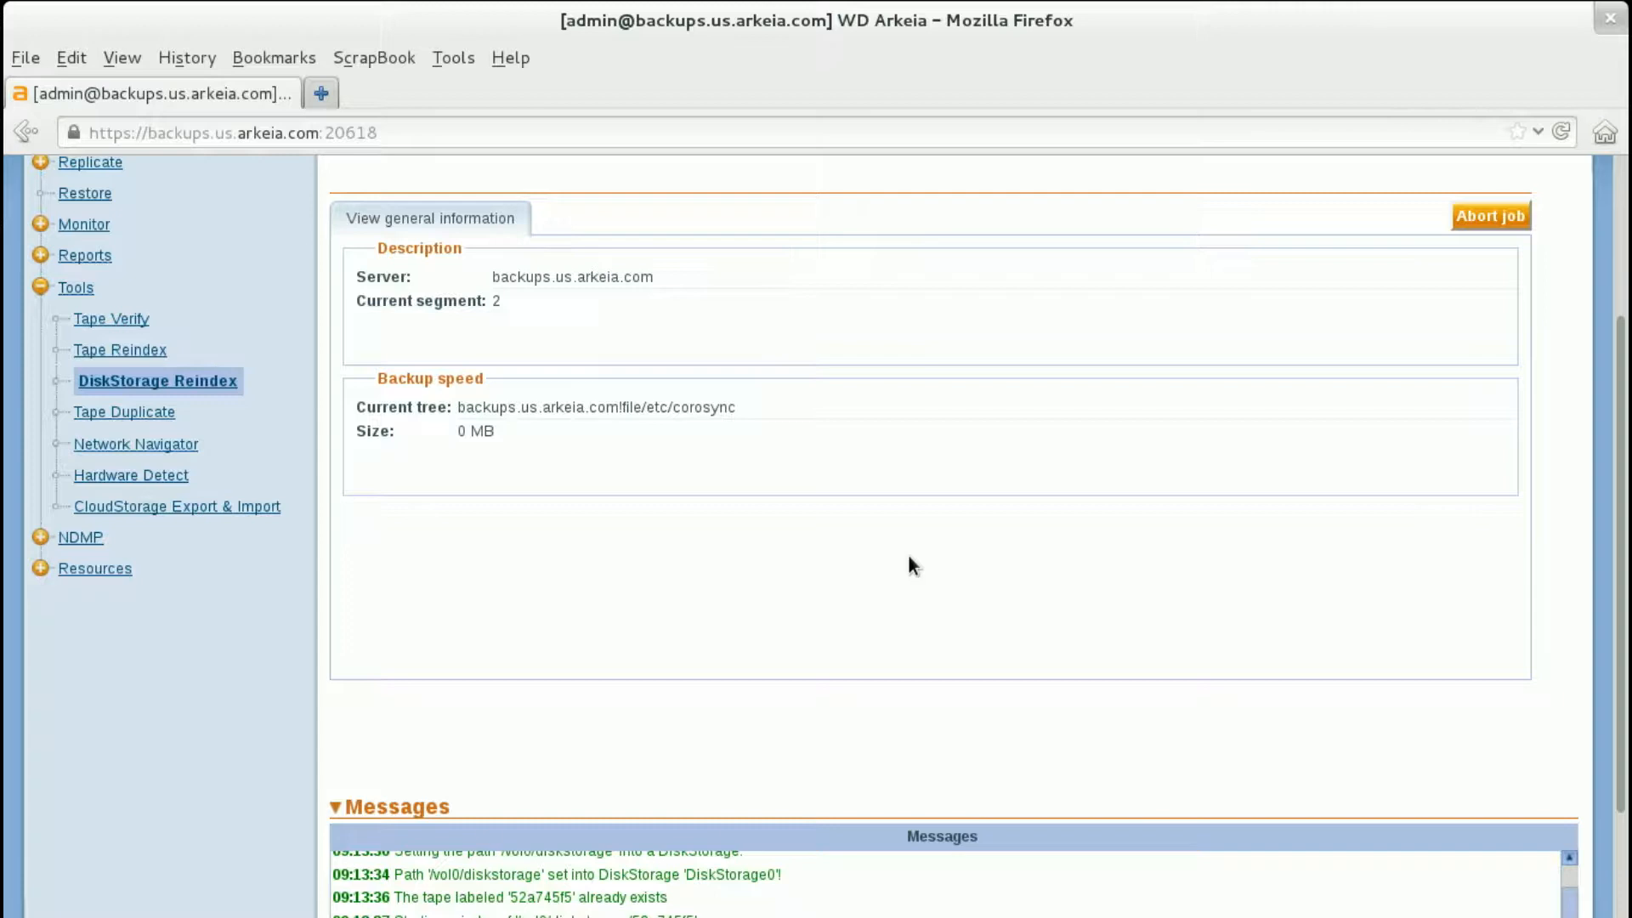
Acknowledge the reindex end (16 segments, 5648 MB) and view DiskStorage0's backups under Monitor.
{"action": "scroll", "scroll_direction": "down", "scroll_amount": 3}
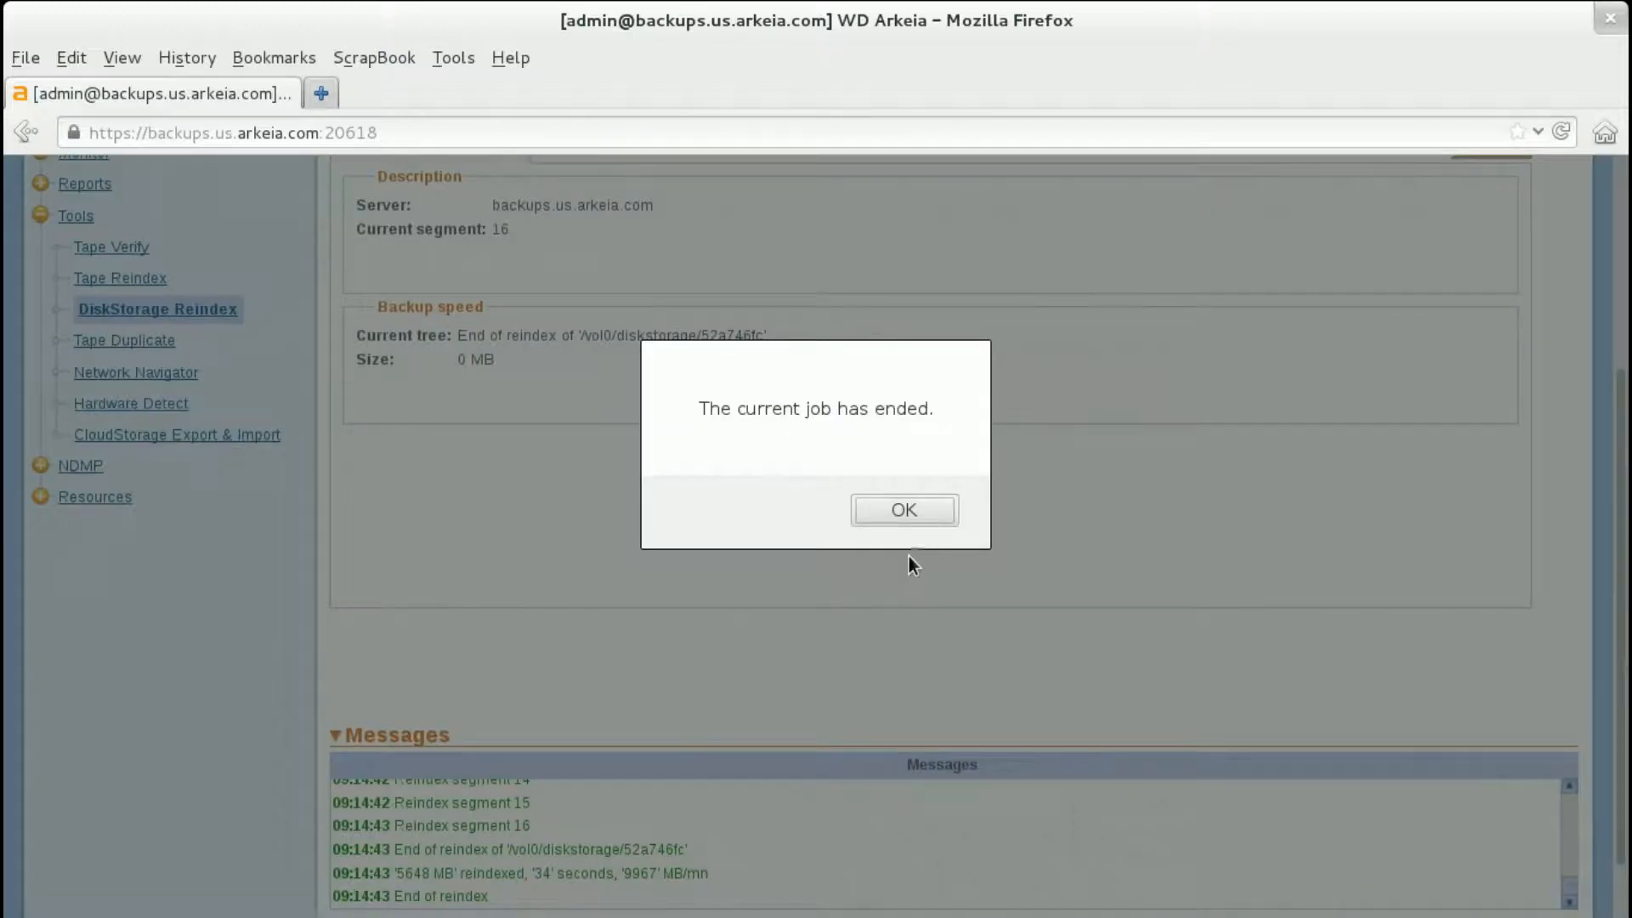
{"action": "left_click", "coordinate": [901, 510]}
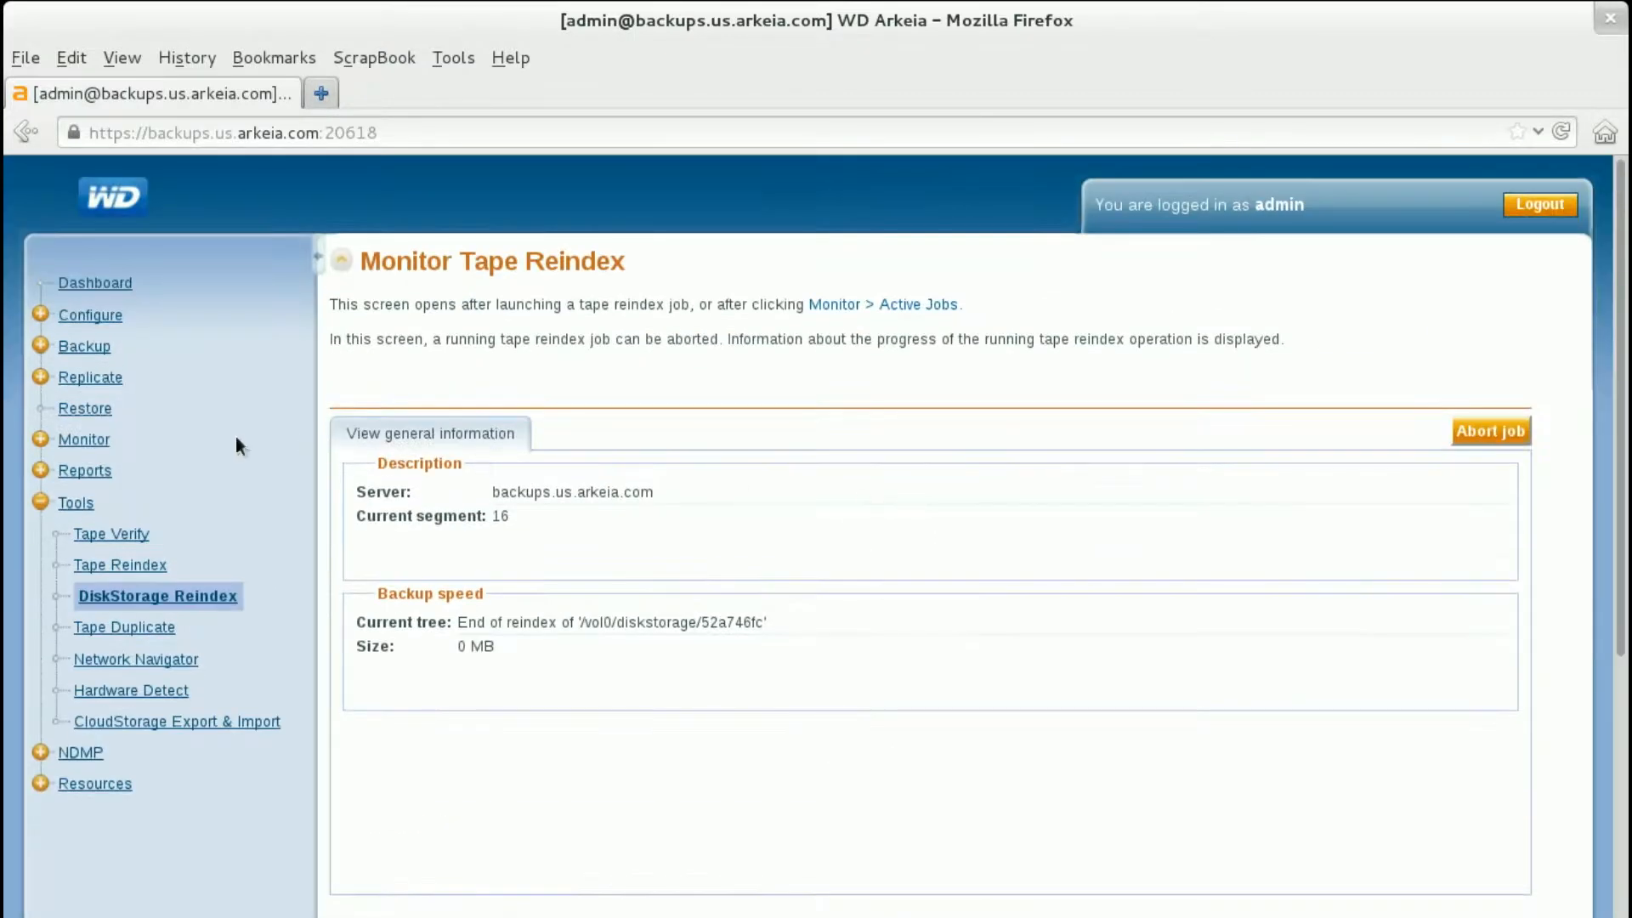
{"action": "left_click", "coordinate": [84, 438]}
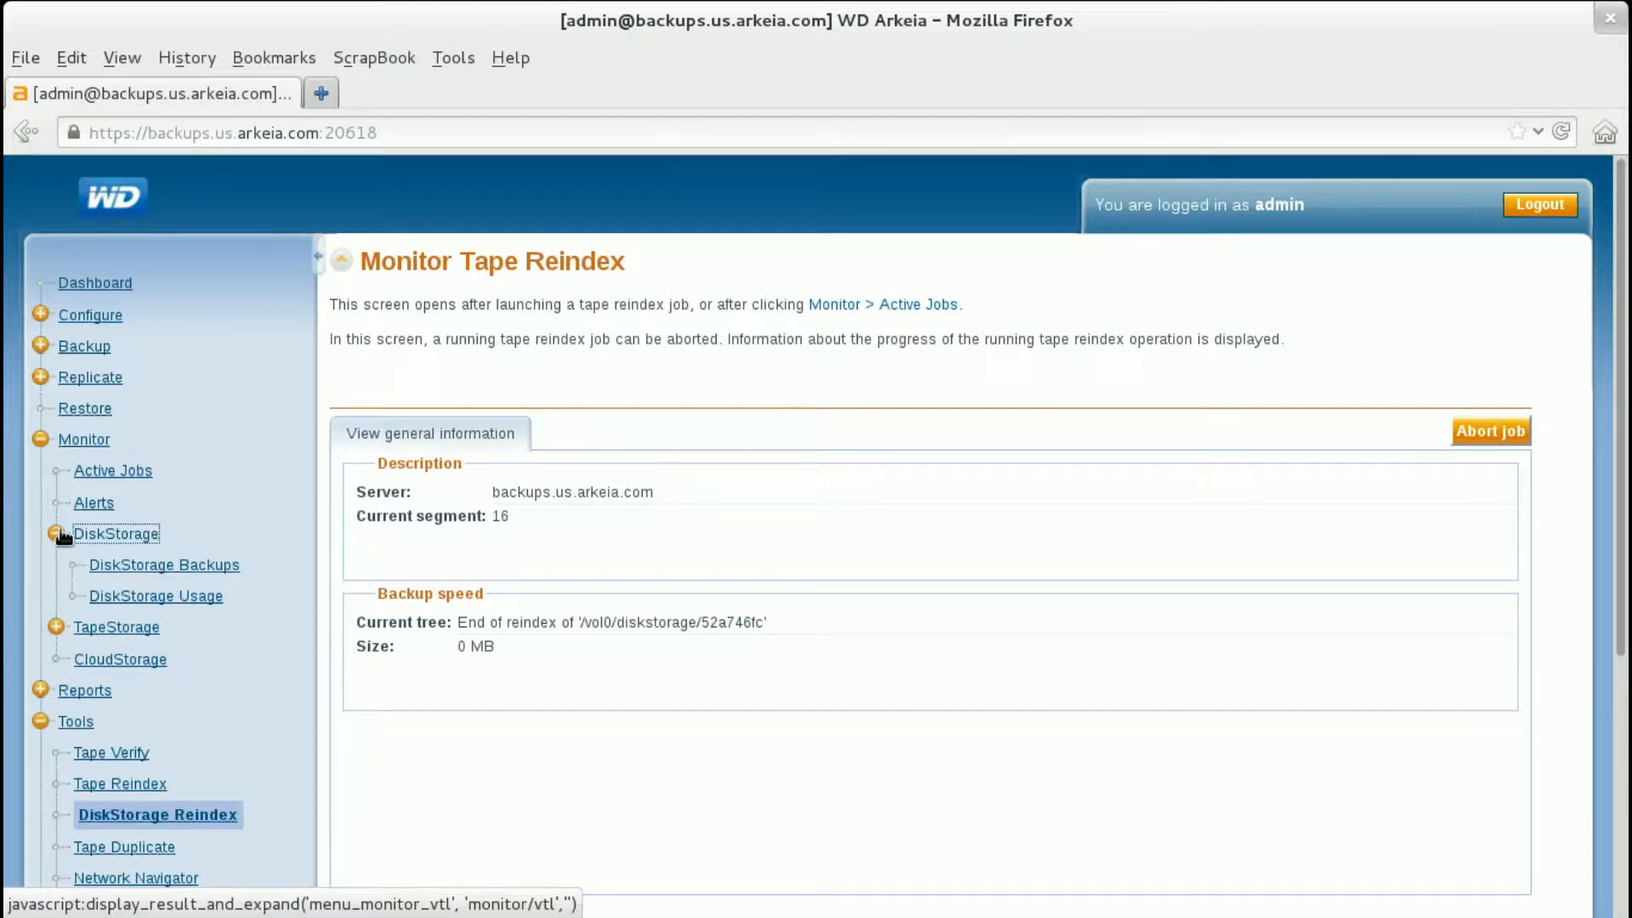
{"action": "left_click", "coordinate": [163, 564]}
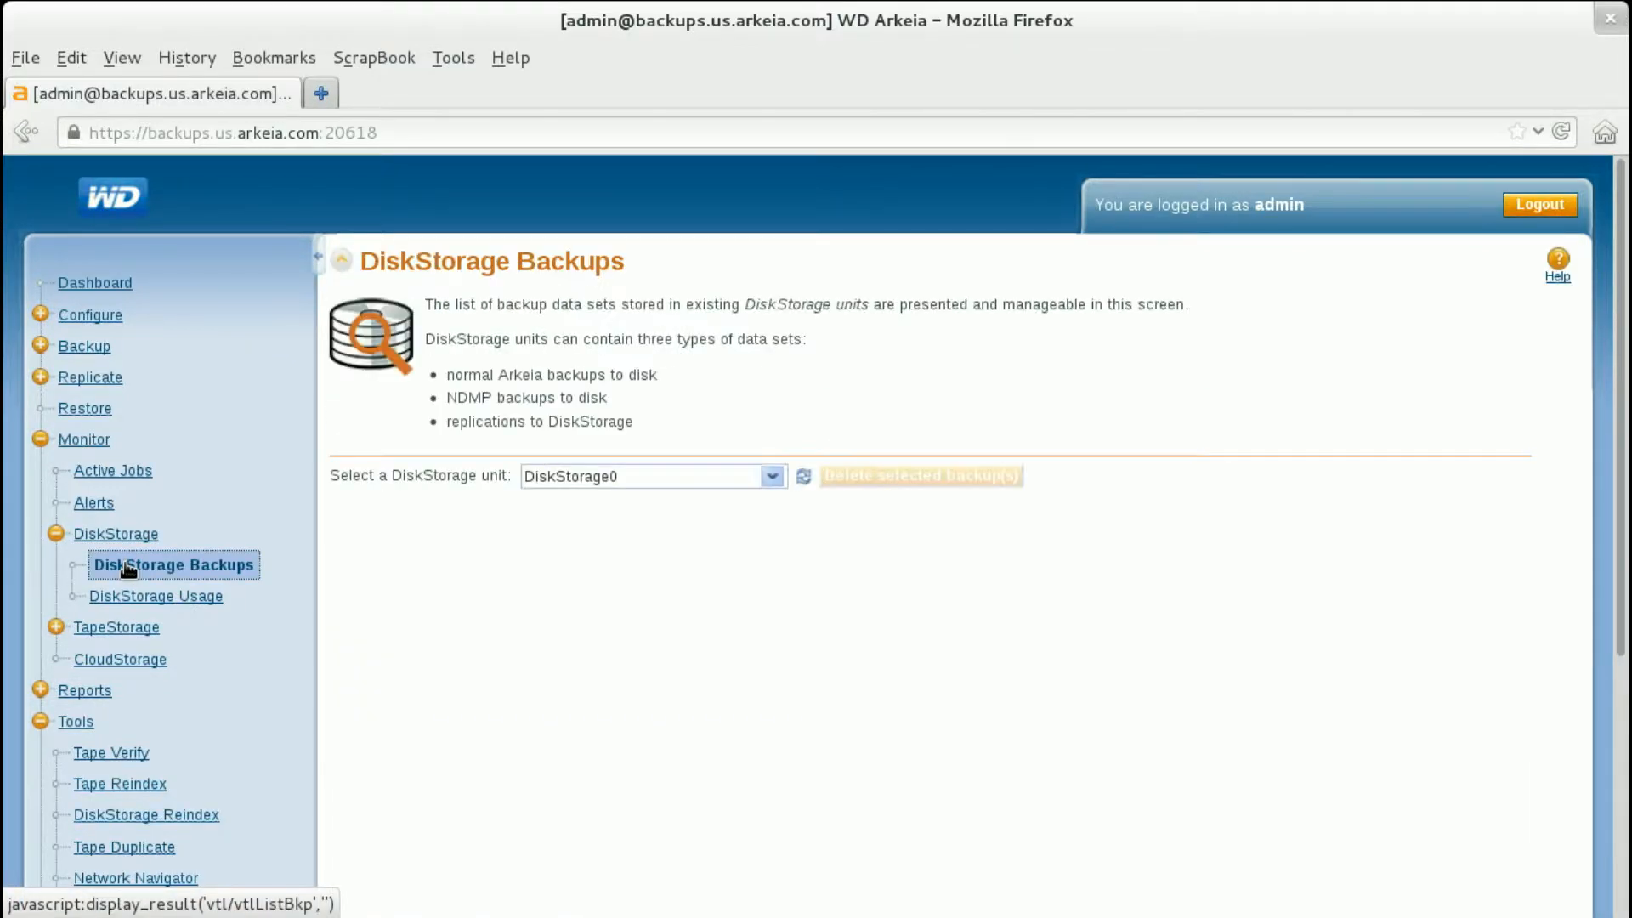